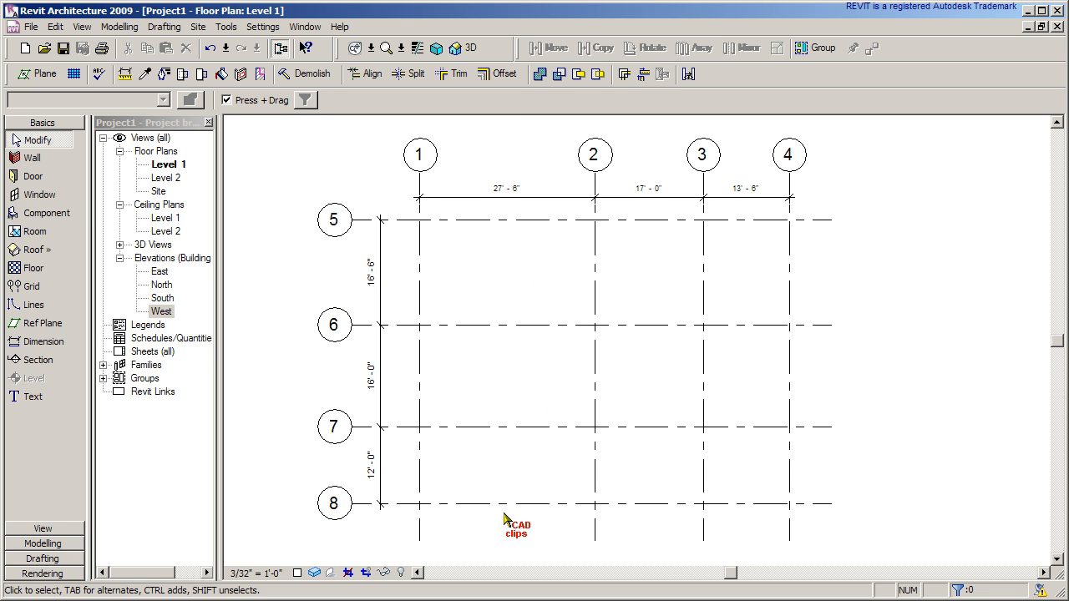
mouse_move(442, 528)
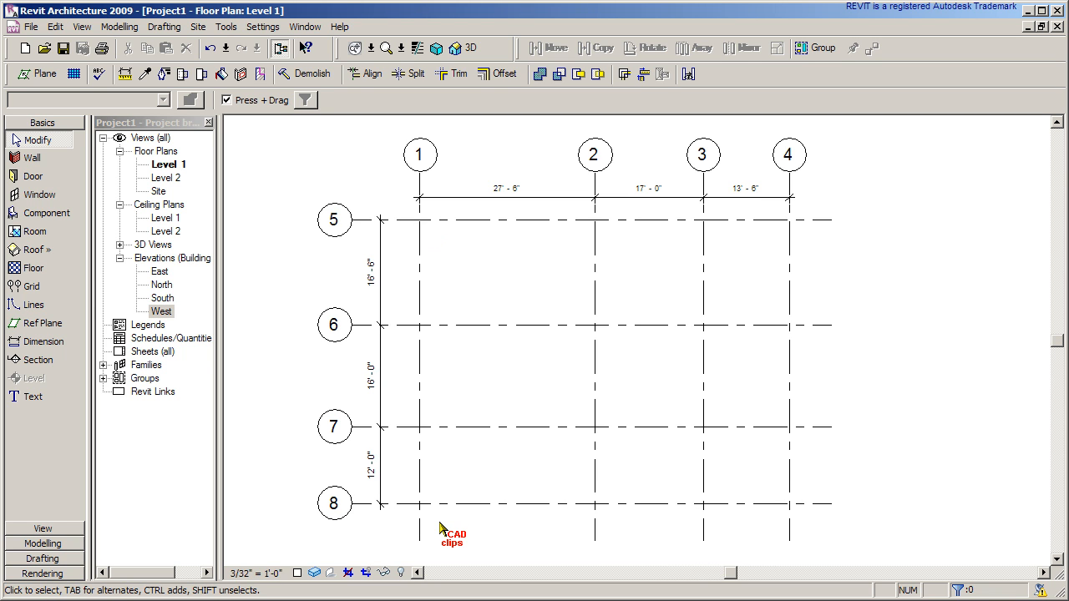
mouse_move(441, 521)
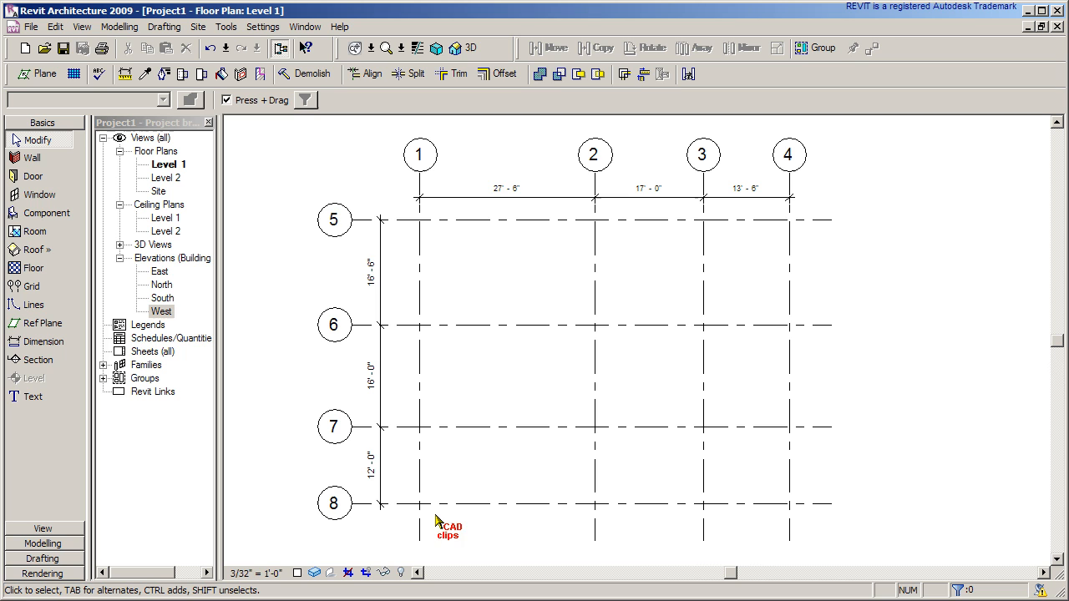
mouse_move(643, 531)
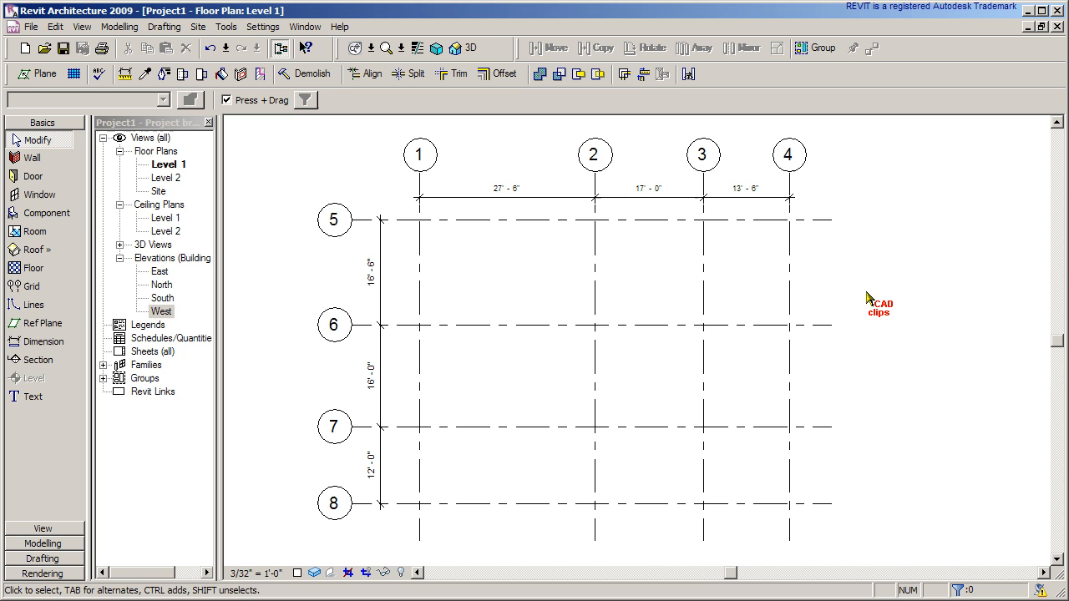
mouse_move(865, 302)
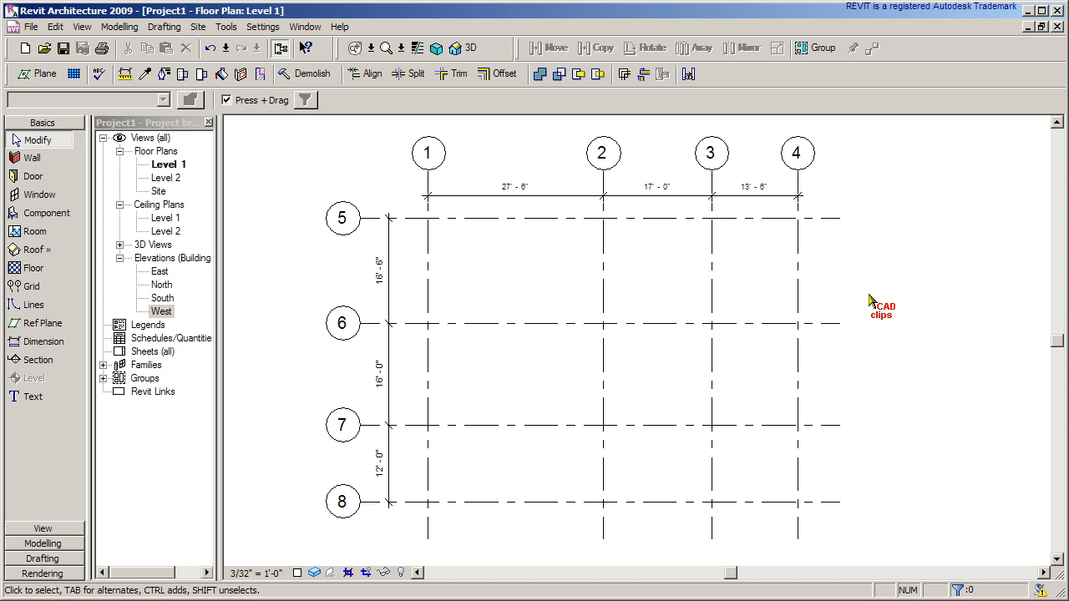
mouse_move(842, 307)
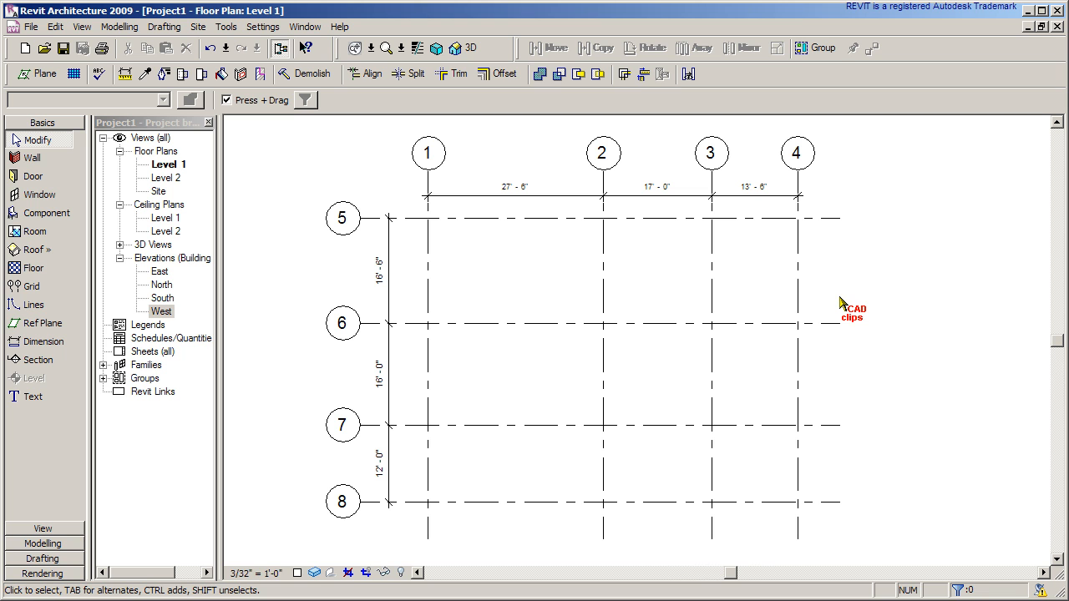
- Begin an in-place component via Modelling > Create with Floors as its family category
click(120, 27)
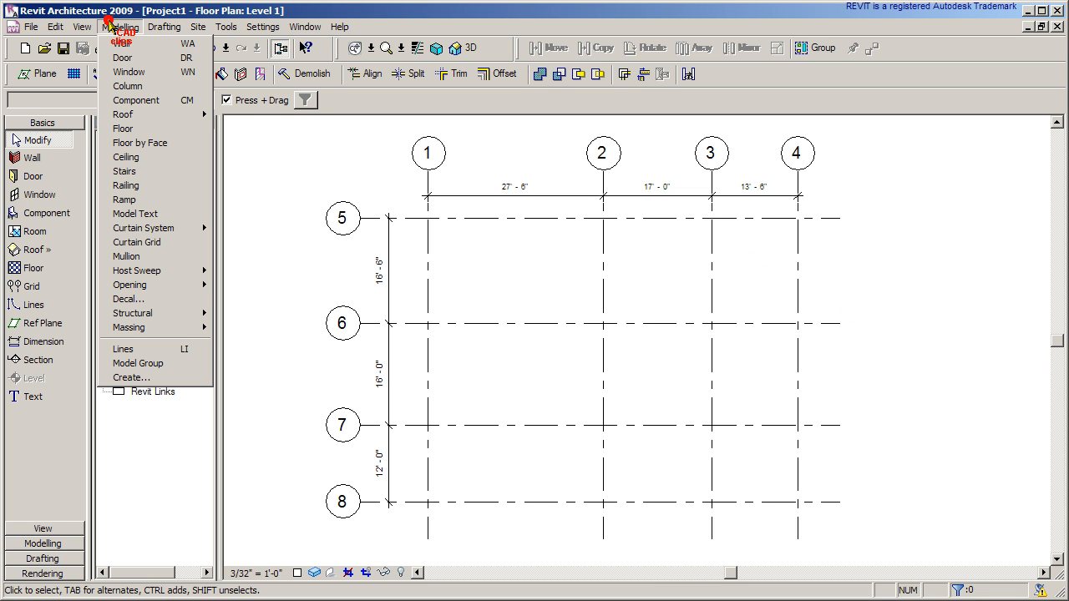
mouse_move(130, 378)
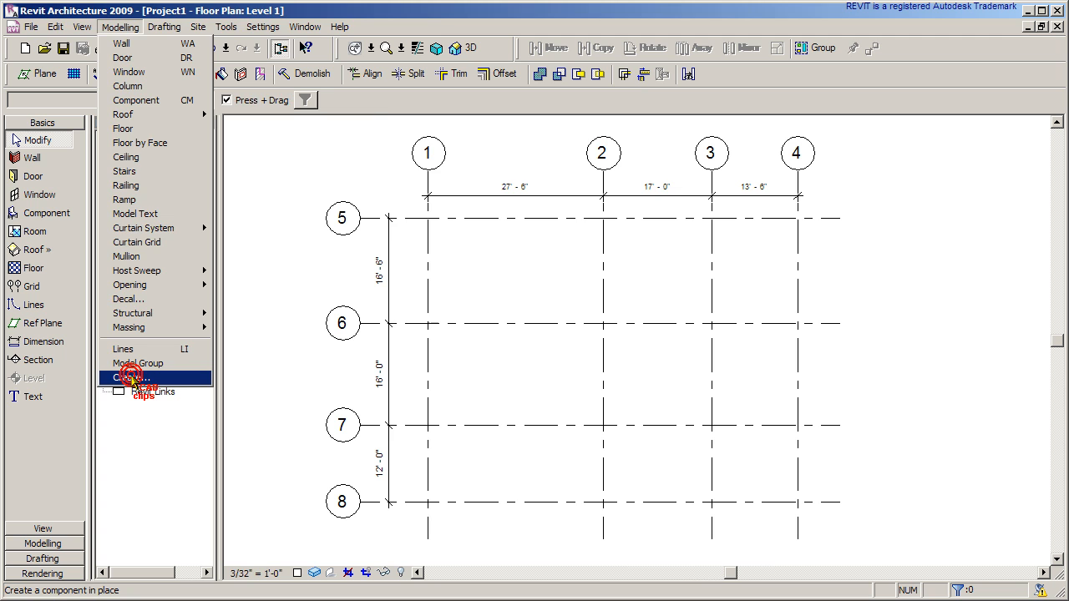
click(131, 378)
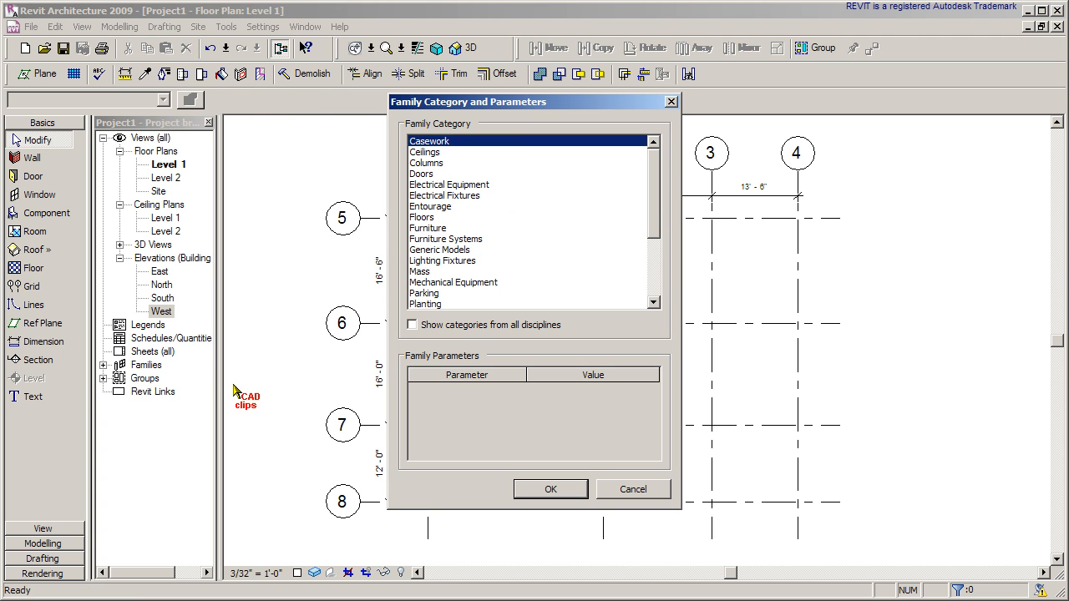
click(421, 217)
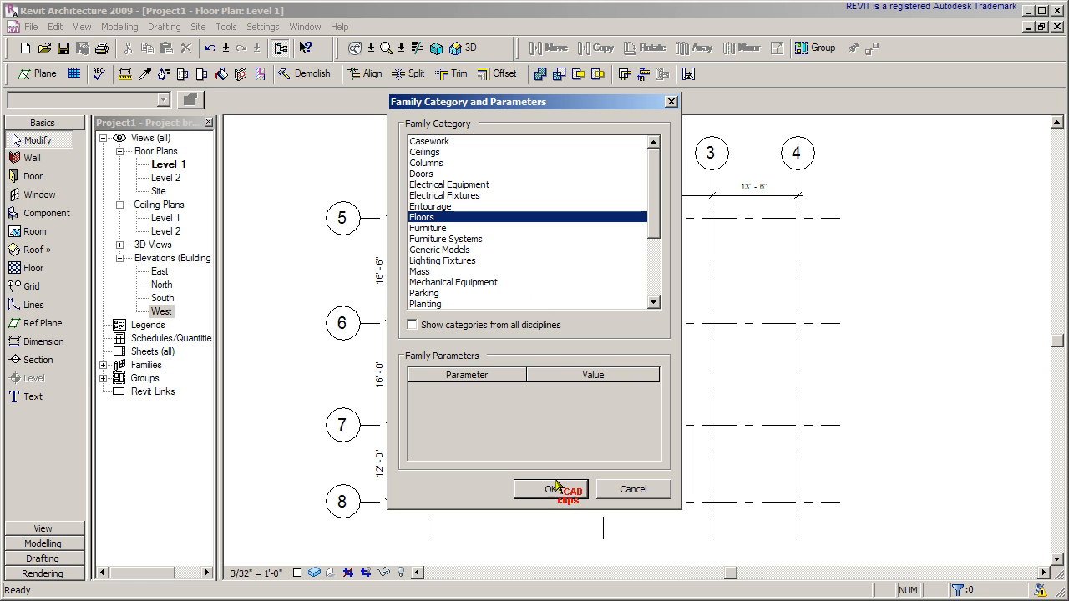
scroll(down, 3)
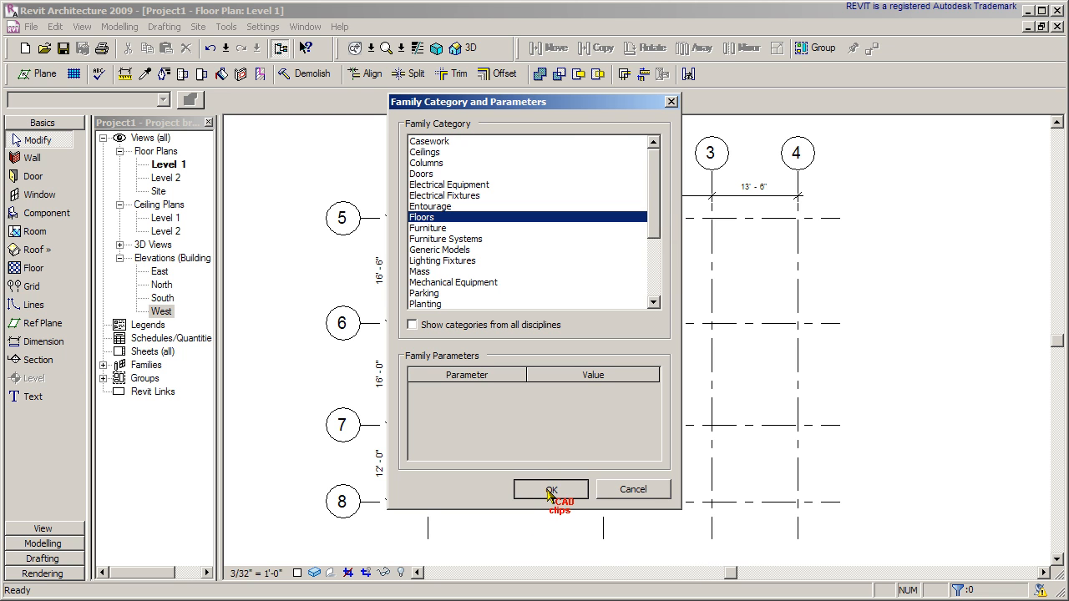
click(551, 489)
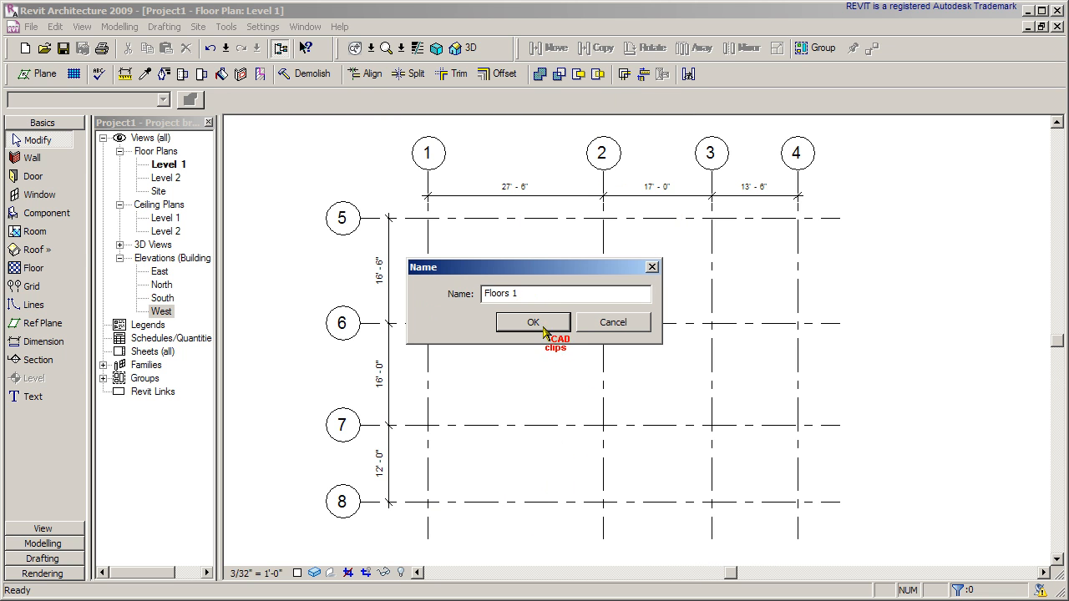
- Accept the name Floors 1 and sketch rectangular solid-extrusion profiles with Extrusion End 0' 10"
click(533, 322)
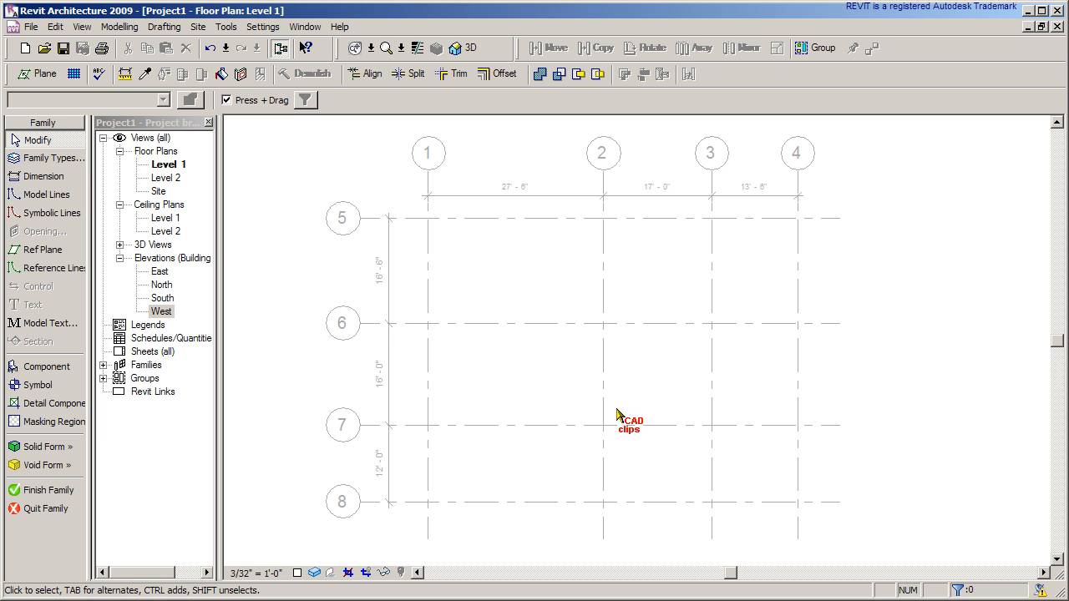
mouse_move(406, 334)
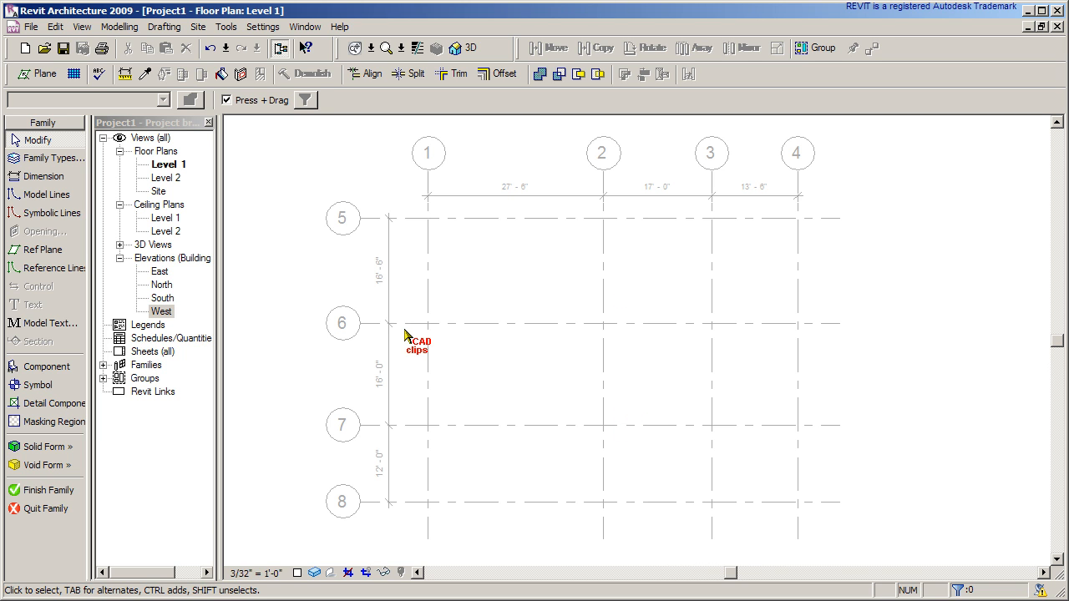
mouse_move(48, 446)
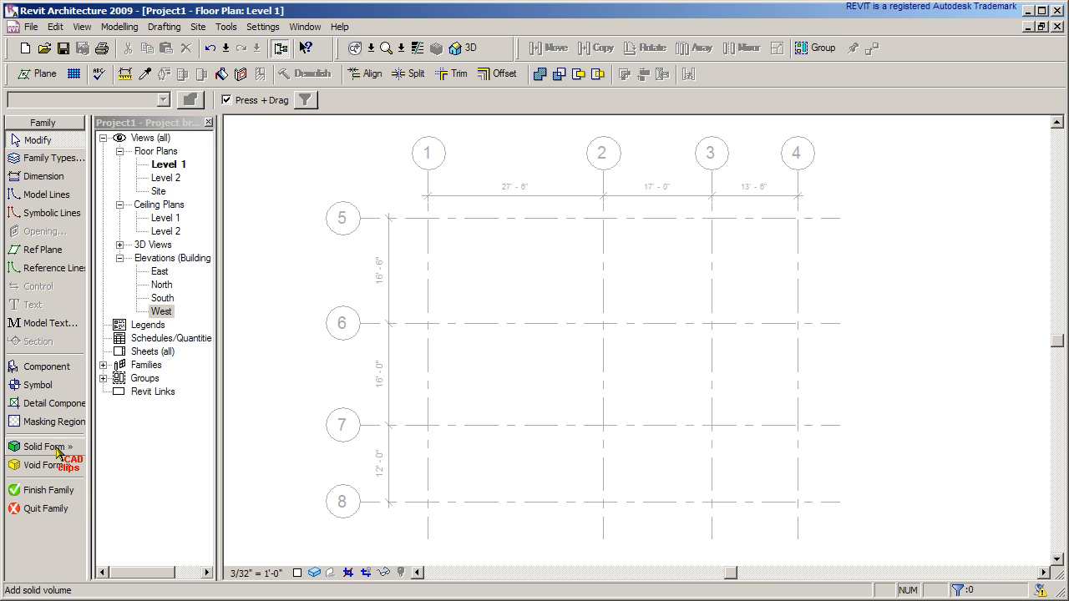
click(40, 446)
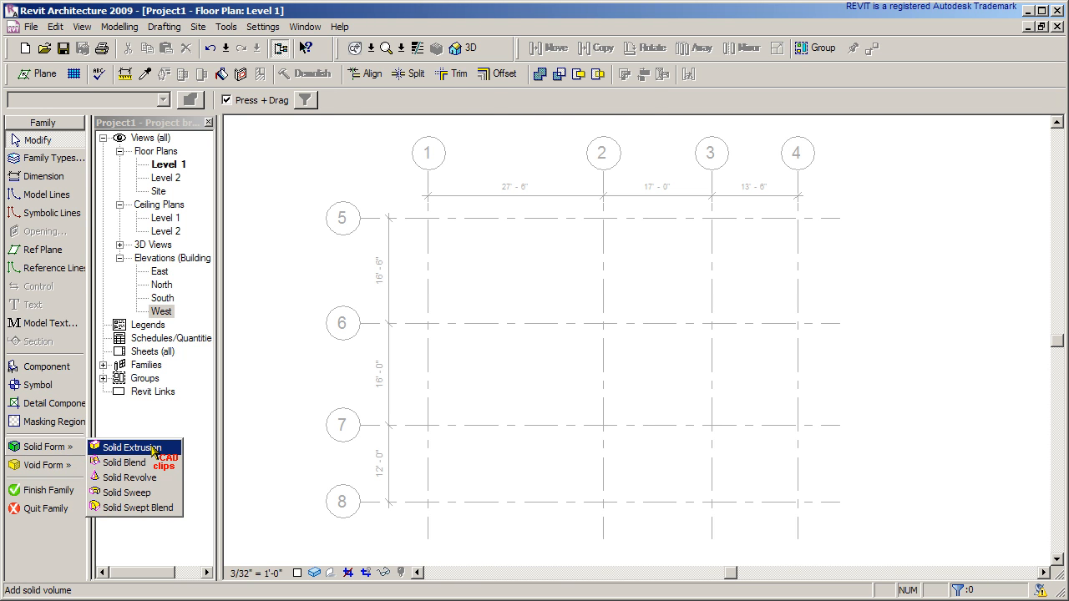
click(131, 448)
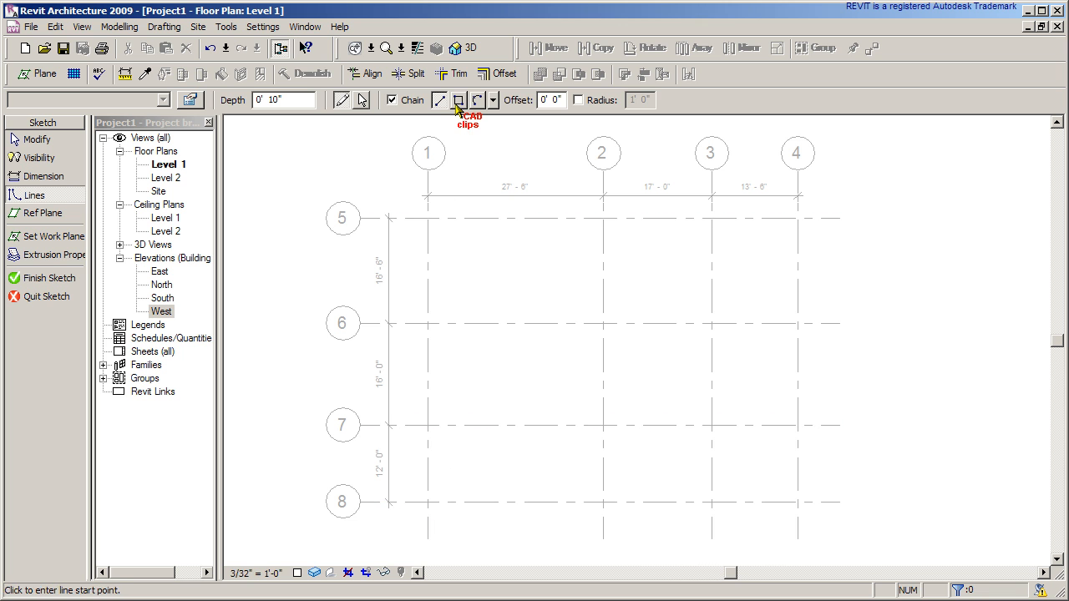
click(458, 101)
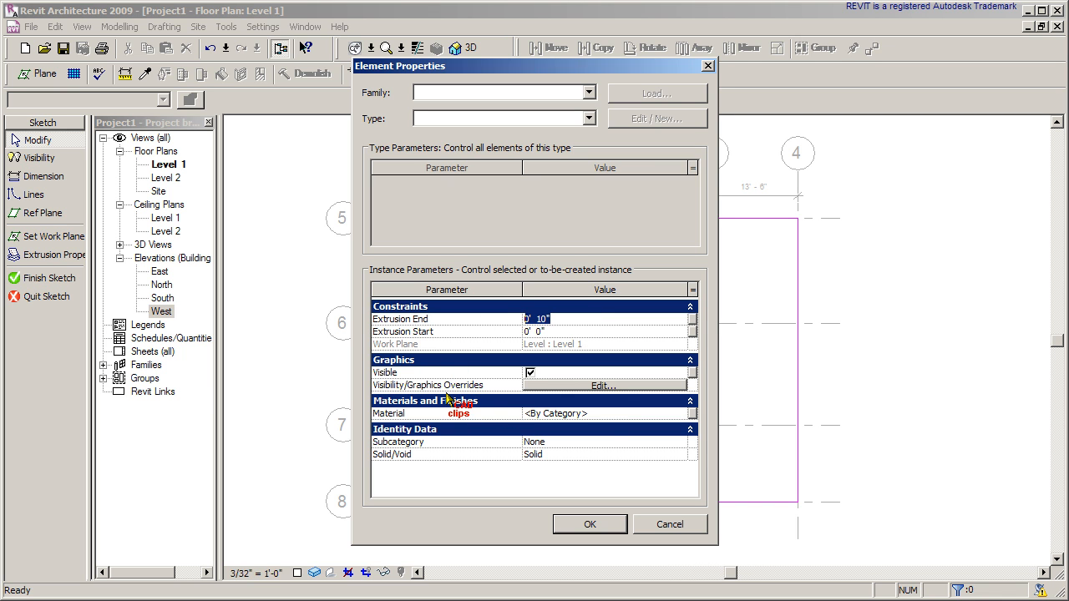
mouse_move(683, 512)
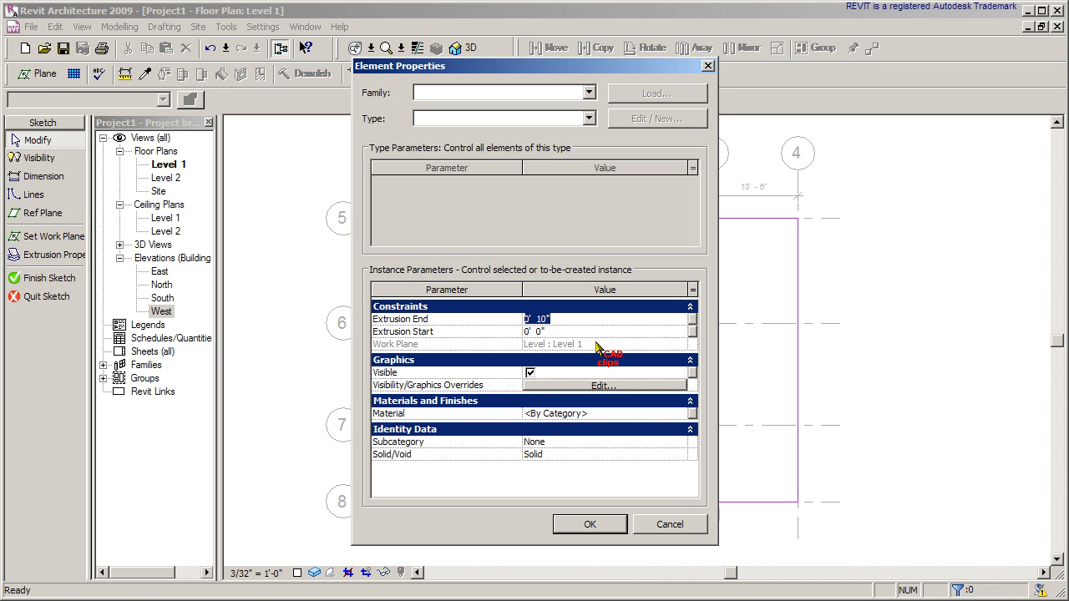
click(589, 525)
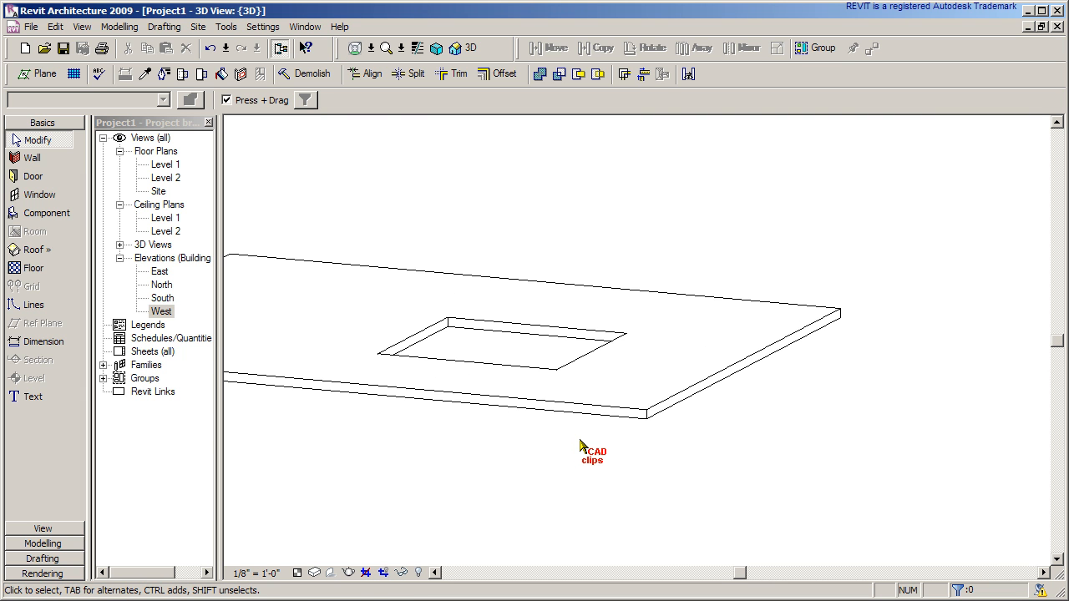
- Inspect the finished slab in 3D, the Level 1 plan and the South elevation, then return to plan
drag(591, 445, 628, 465)
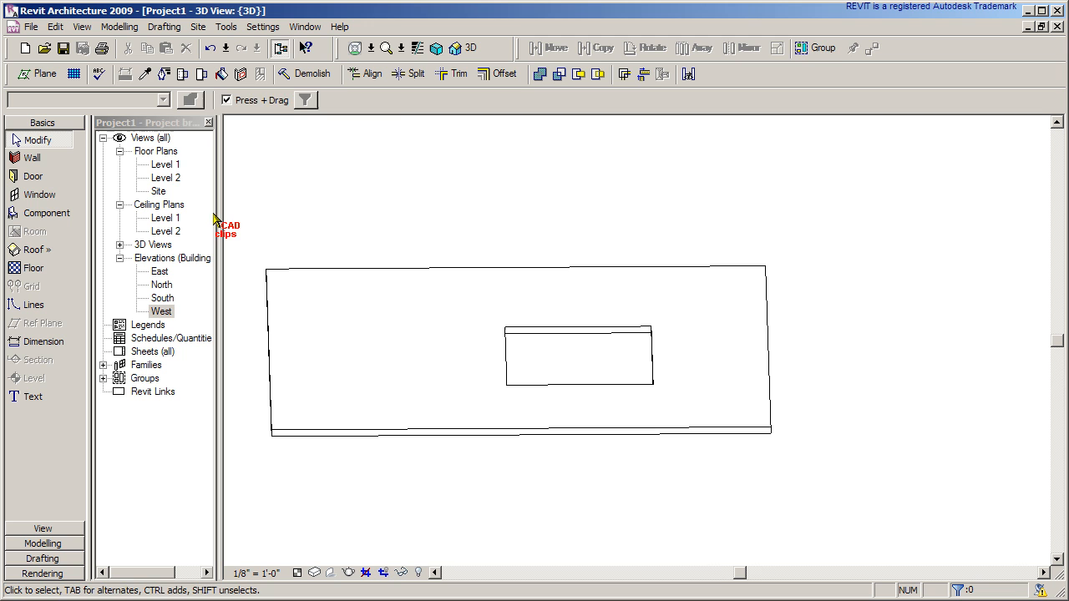
double_click(162, 164)
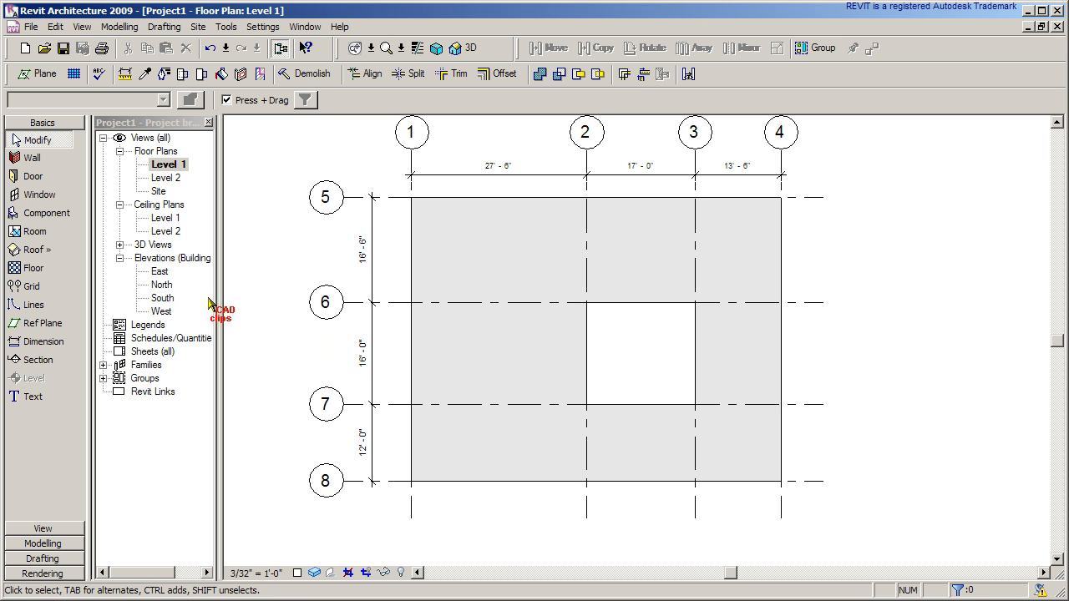
double_click(161, 297)
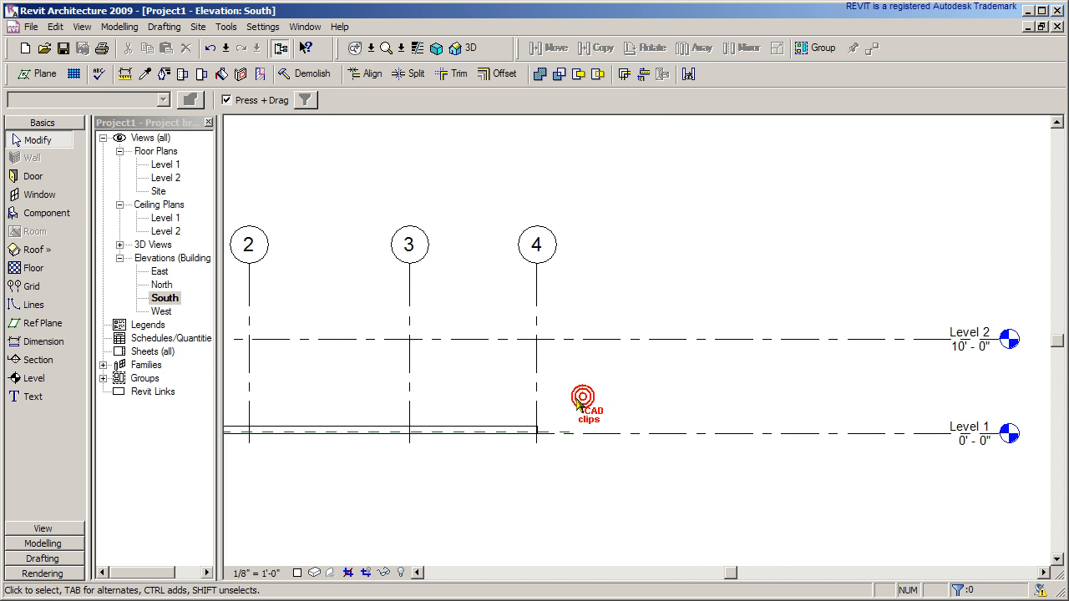
double_click(162, 164)
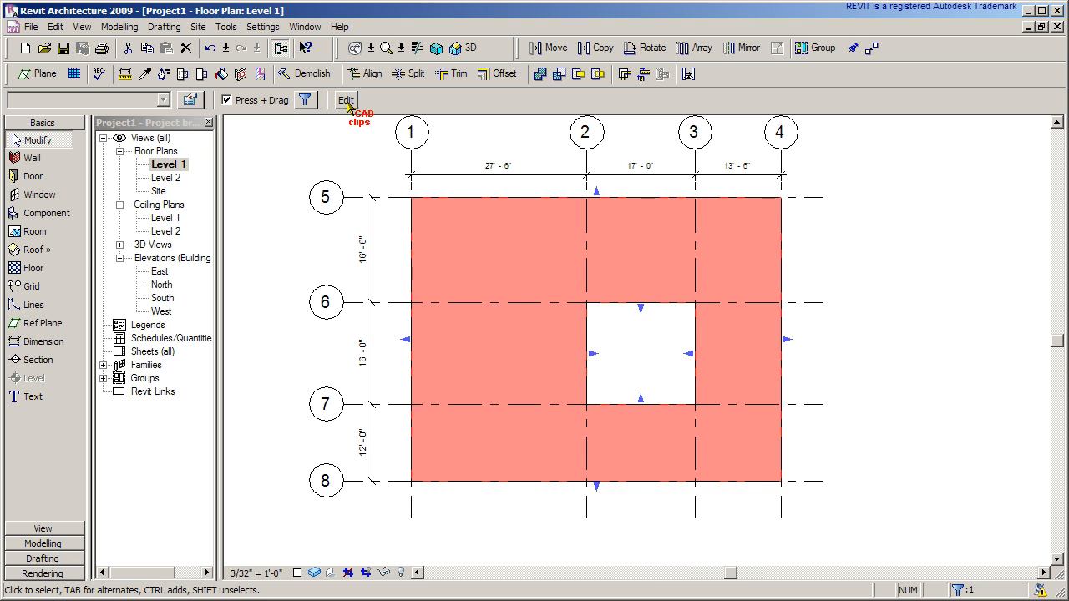
- Reopen the slab family for editing and start a void blend to taper its top
click(344, 101)
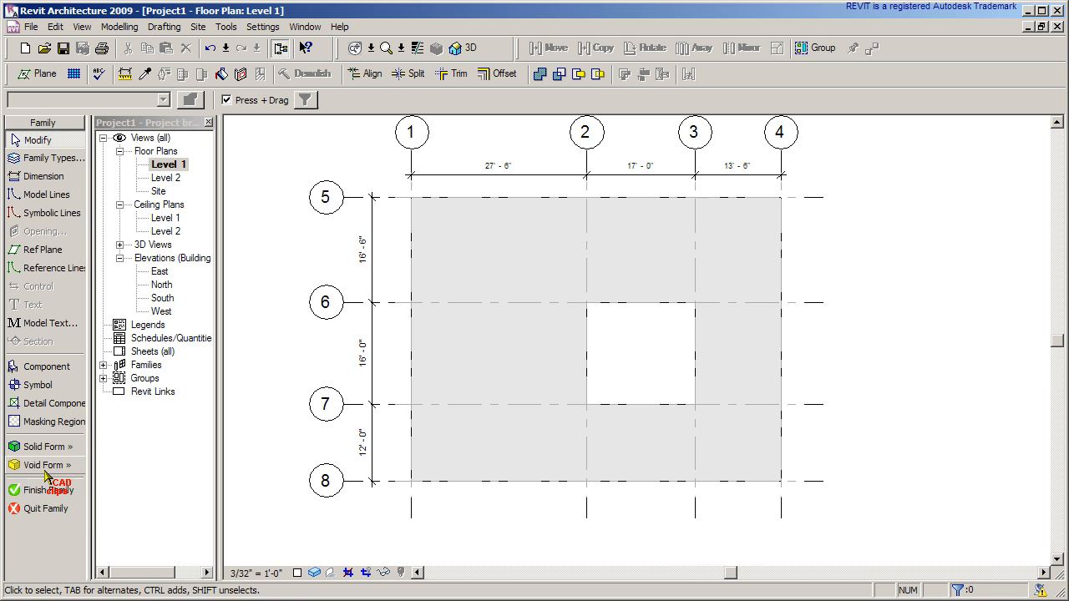
click(42, 464)
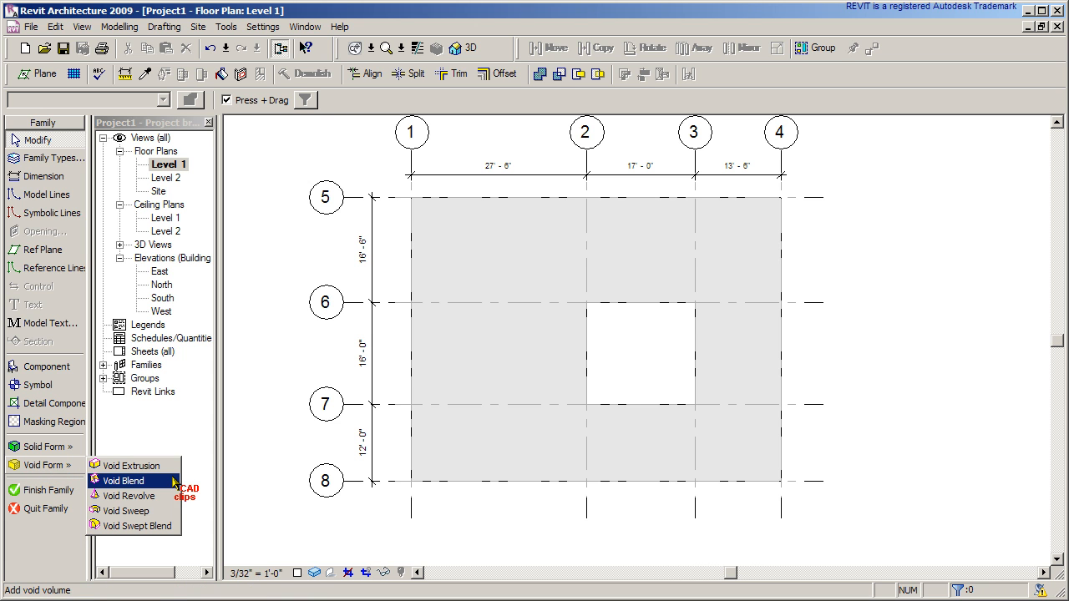
mouse_move(151, 484)
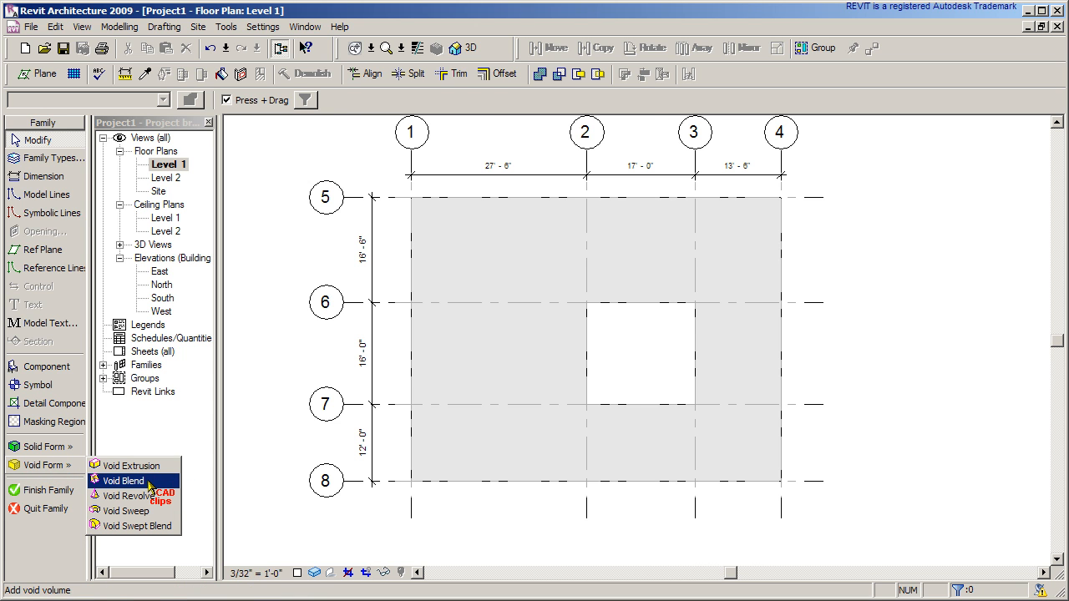
click(122, 481)
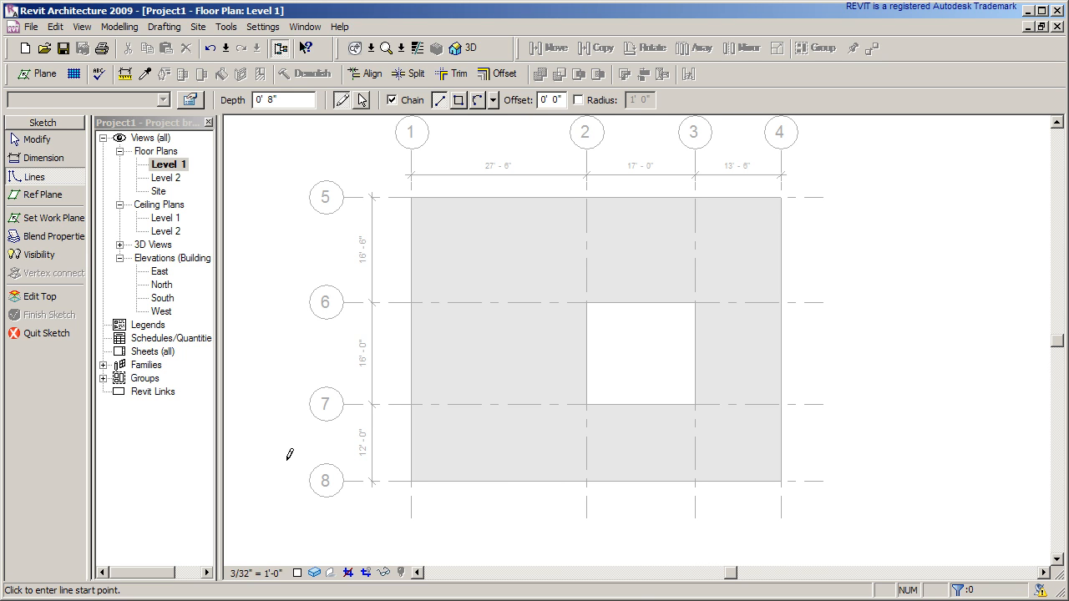
mouse_move(437, 434)
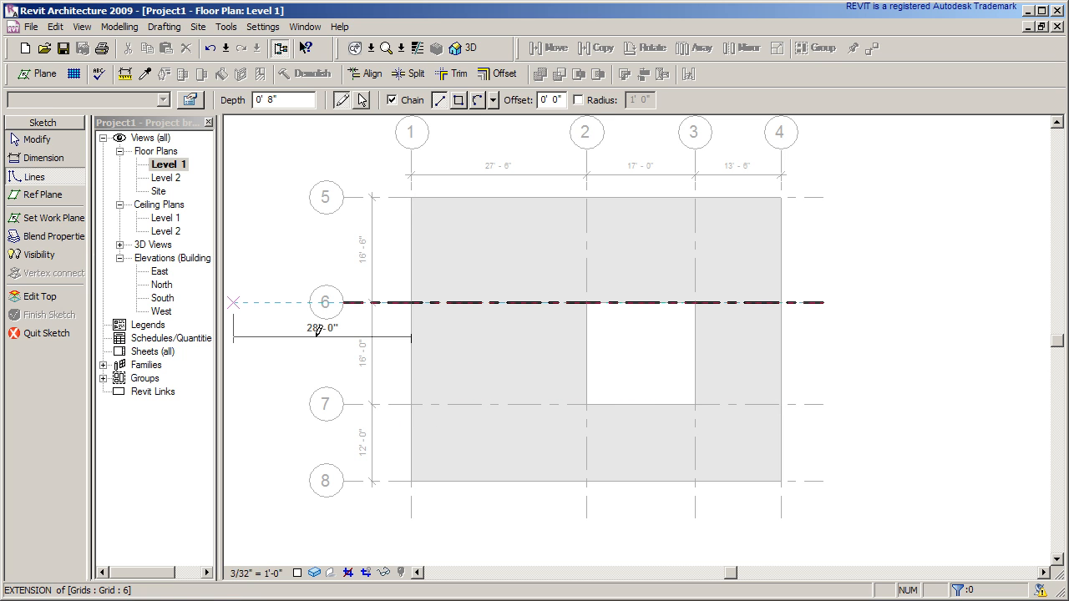
- Set the sketch work plane to Reference Plane : Blend Bottom
click(54, 217)
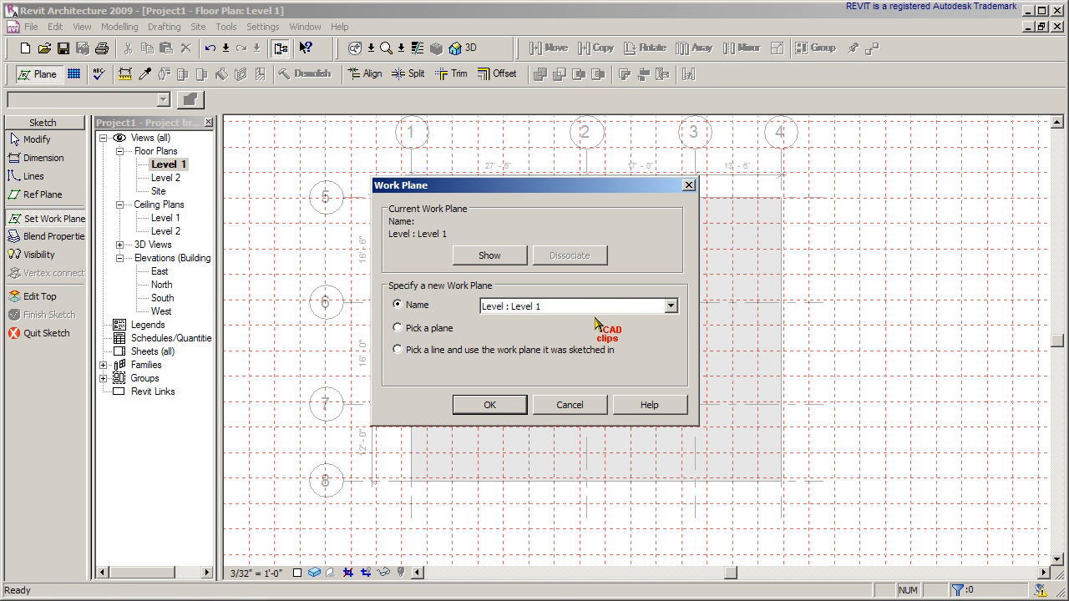
click(670, 305)
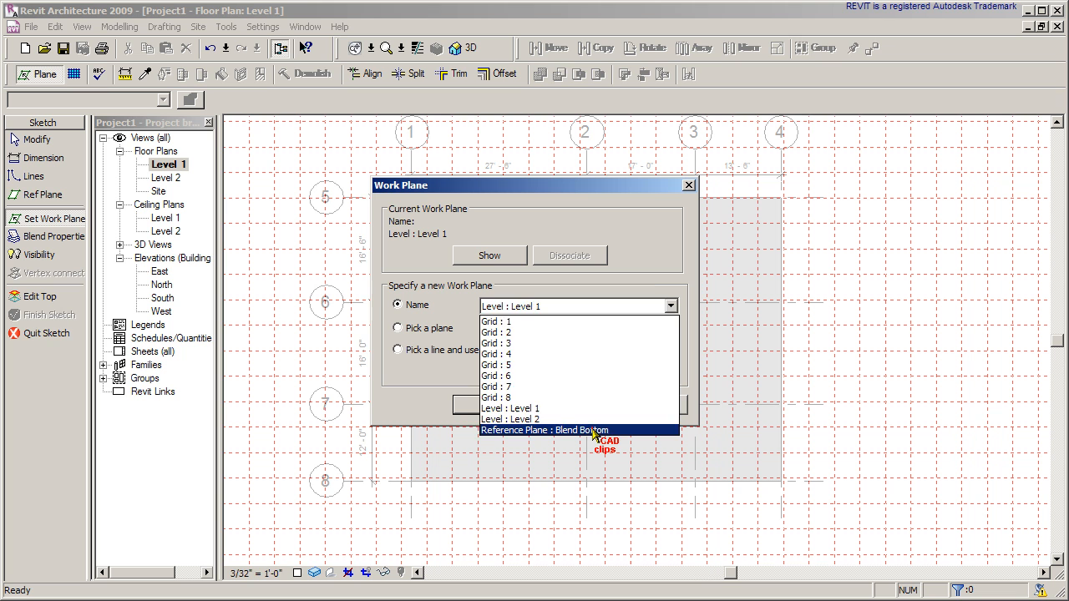
click(545, 431)
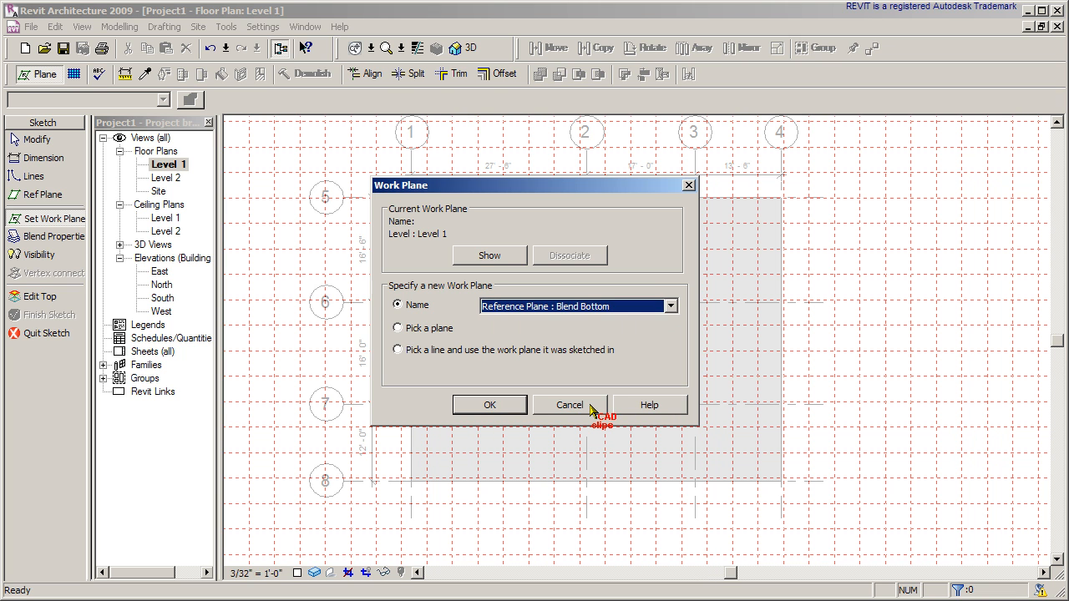
click(490, 406)
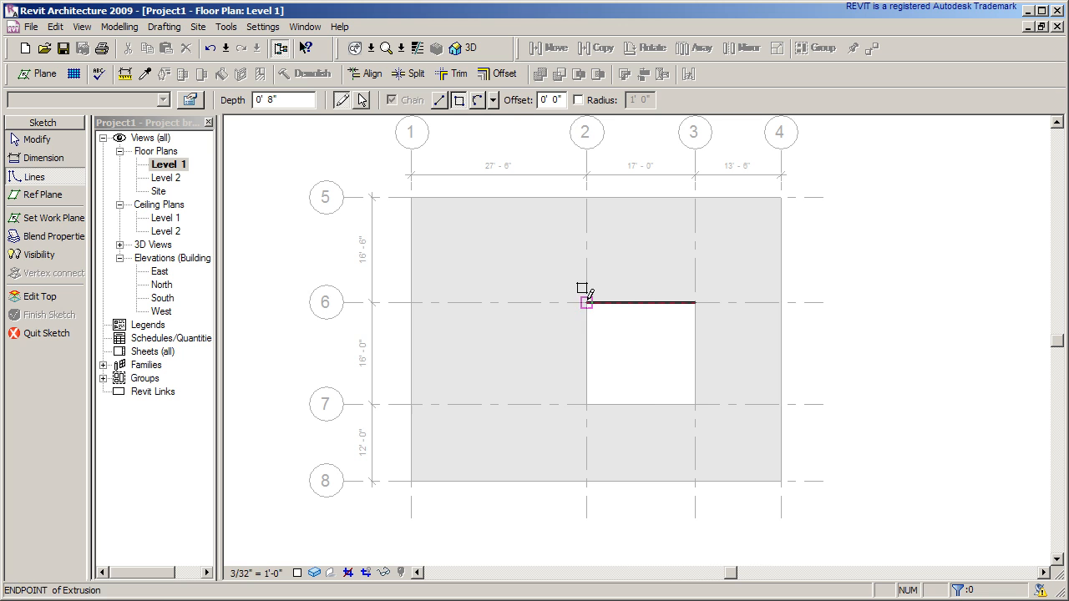
- Draw the opening rectangle between grids 2–3 and 6–7, then the outer rectangle along grids 1–4 and 5–8
drag(585, 301, 693, 400)
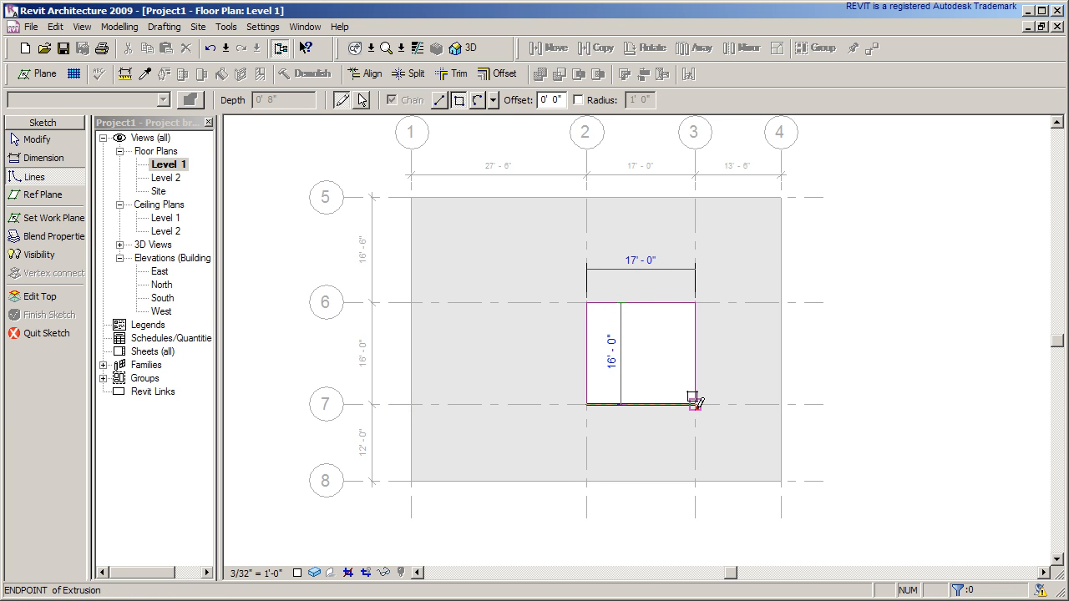
click(695, 399)
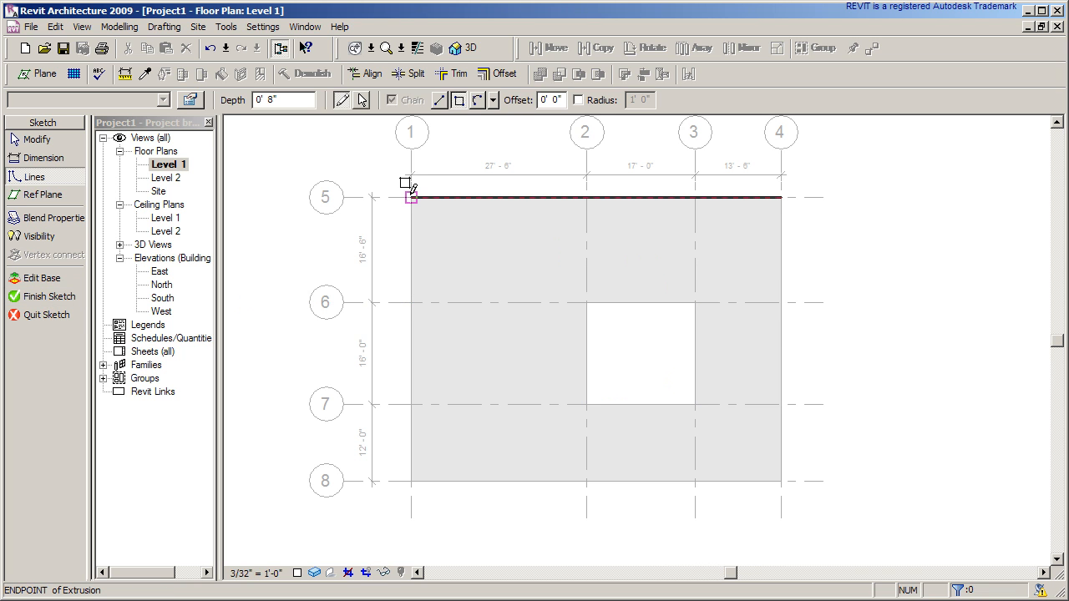
drag(409, 197, 781, 481)
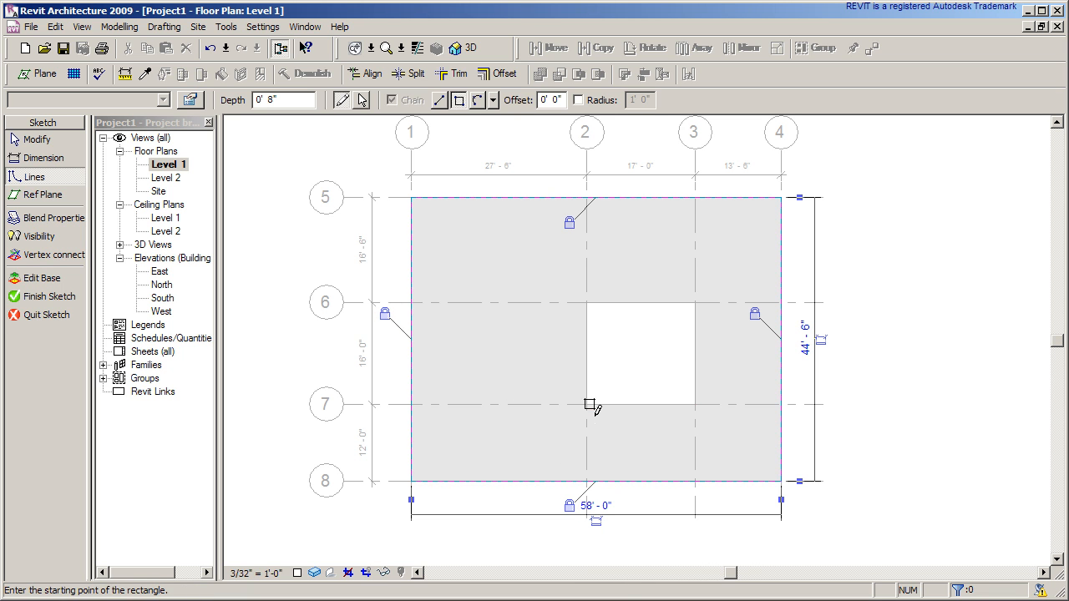
mouse_move(592, 297)
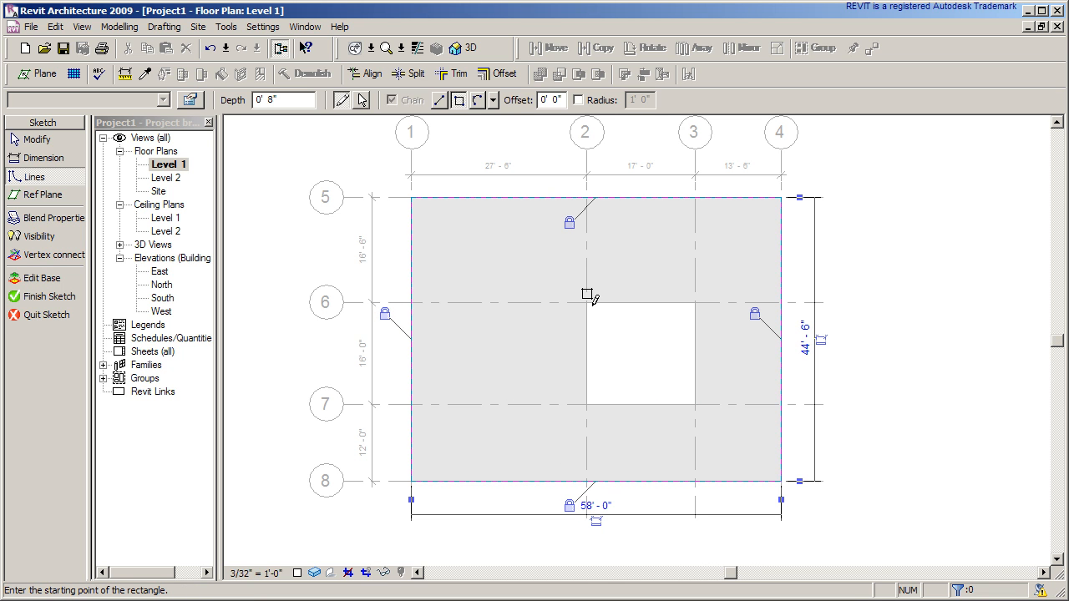
mouse_move(187, 302)
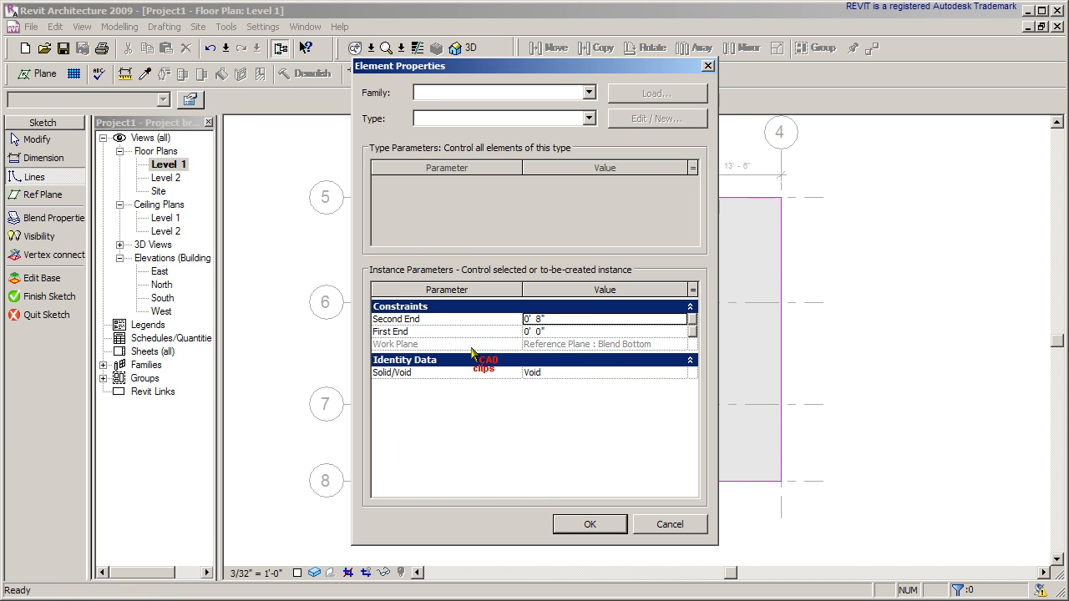
- Edit the blend's Second End height to 0' 8", leaving First End at 0' 0"
click(604, 319)
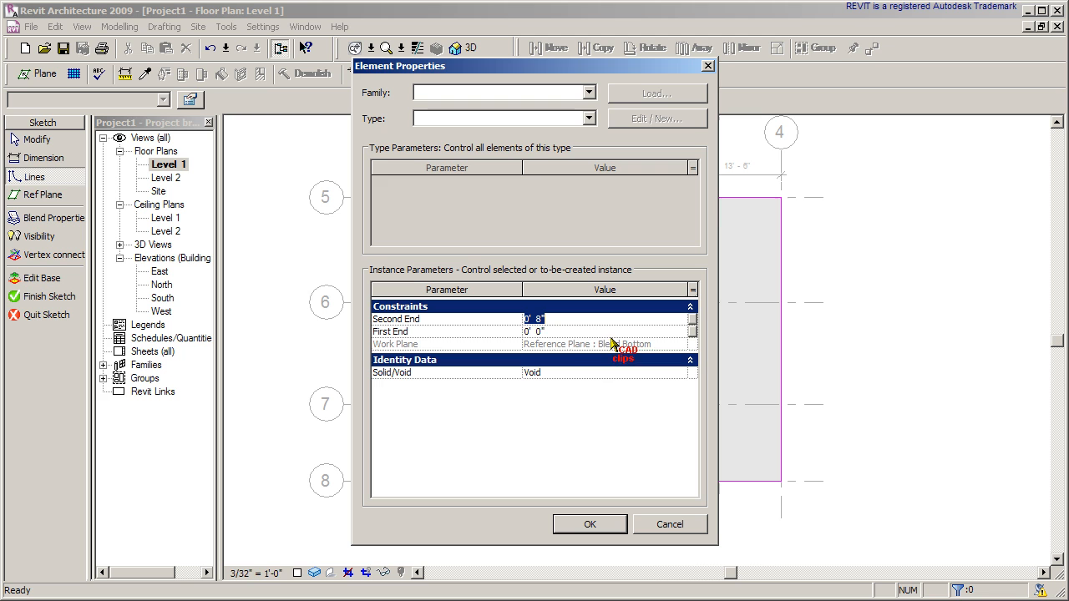
mouse_move(585, 330)
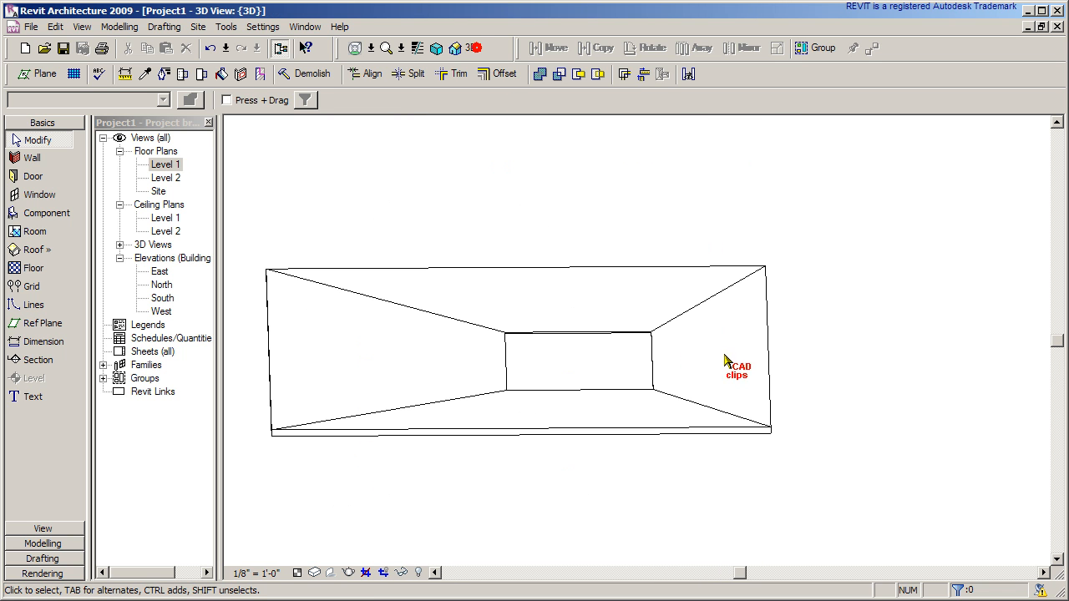
drag(735, 364, 668, 470)
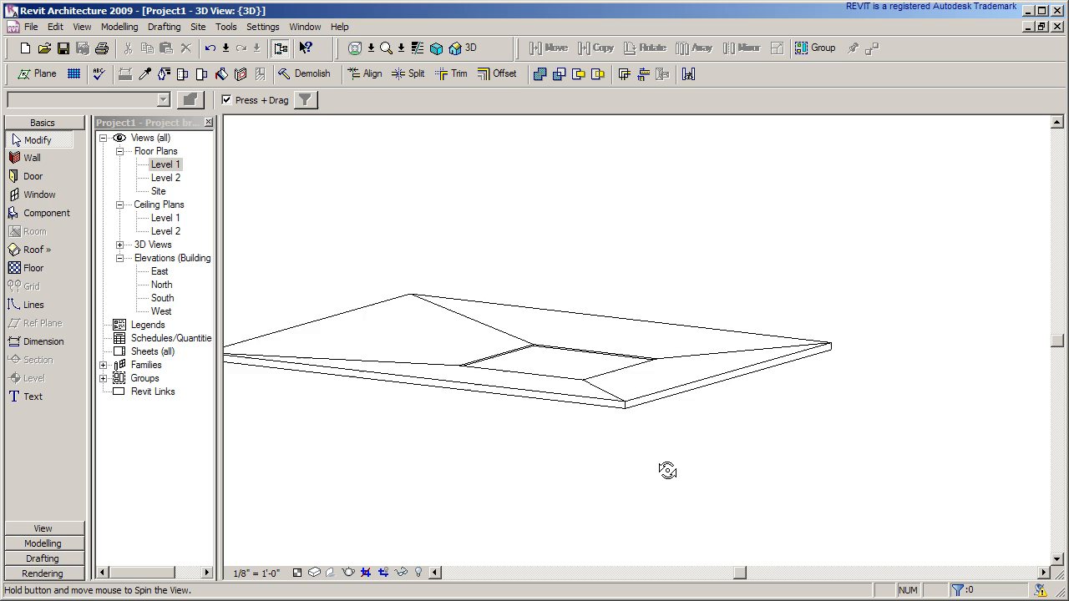
drag(668, 471, 683, 473)
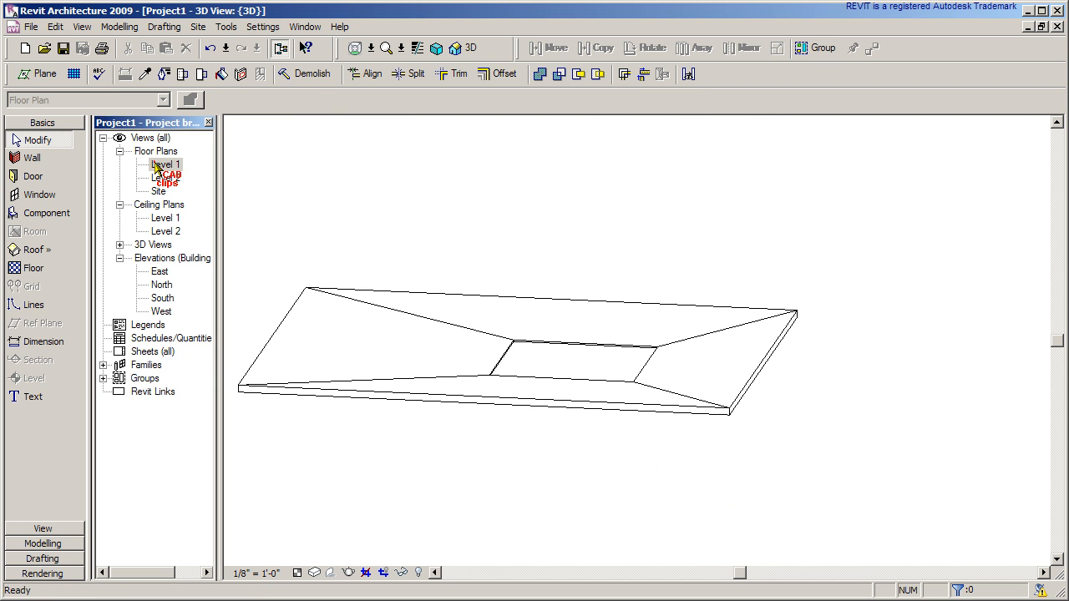
- Place Section 1 across the slab in the Level 1 plan and select grid 2 for moving
double_click(163, 163)
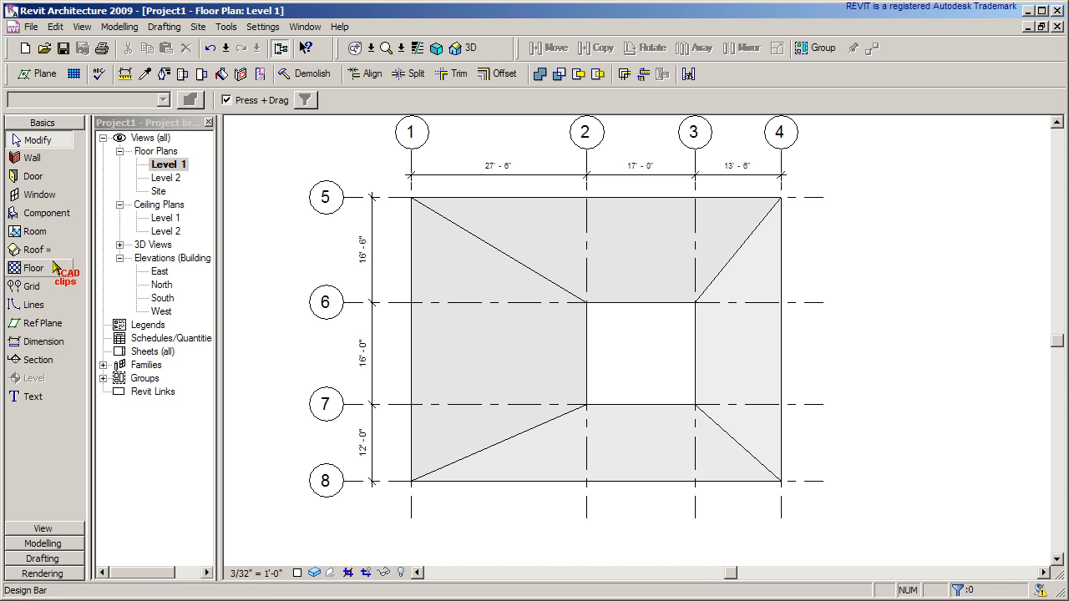
click(40, 359)
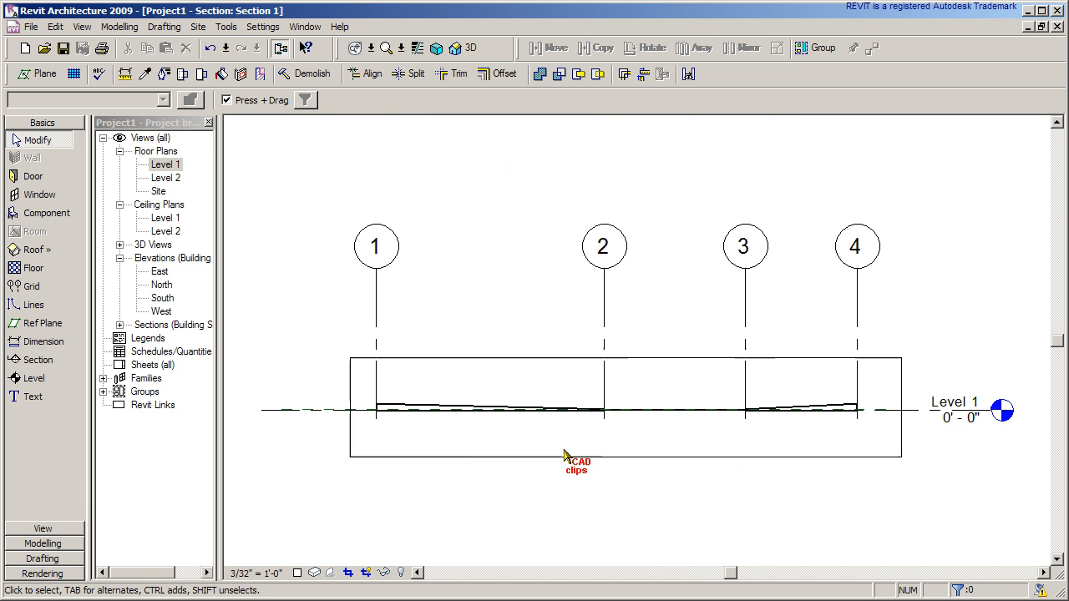
scroll(up, 3)
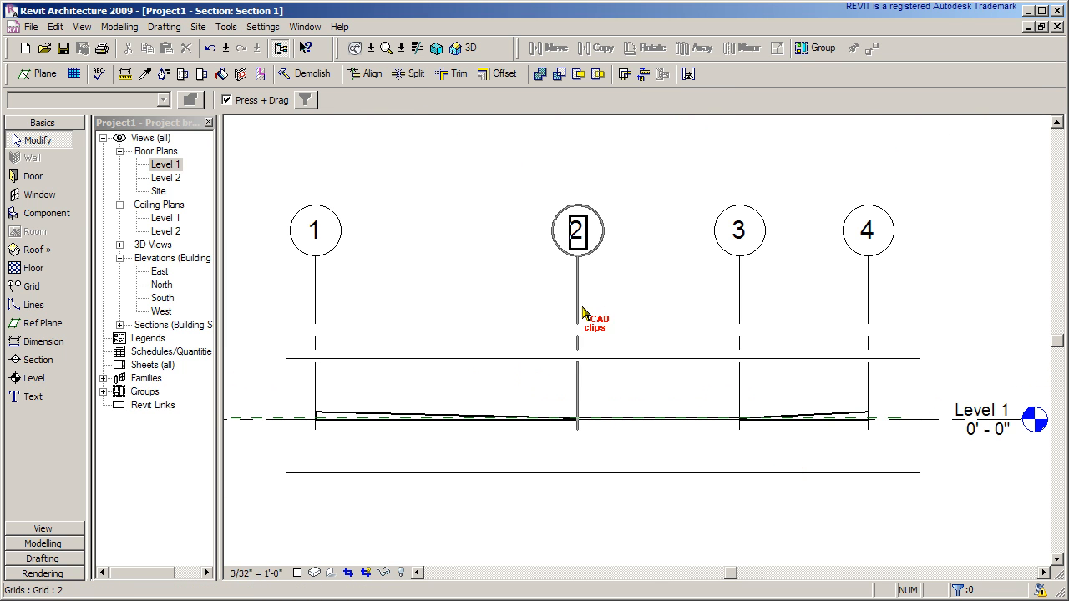
click(577, 231)
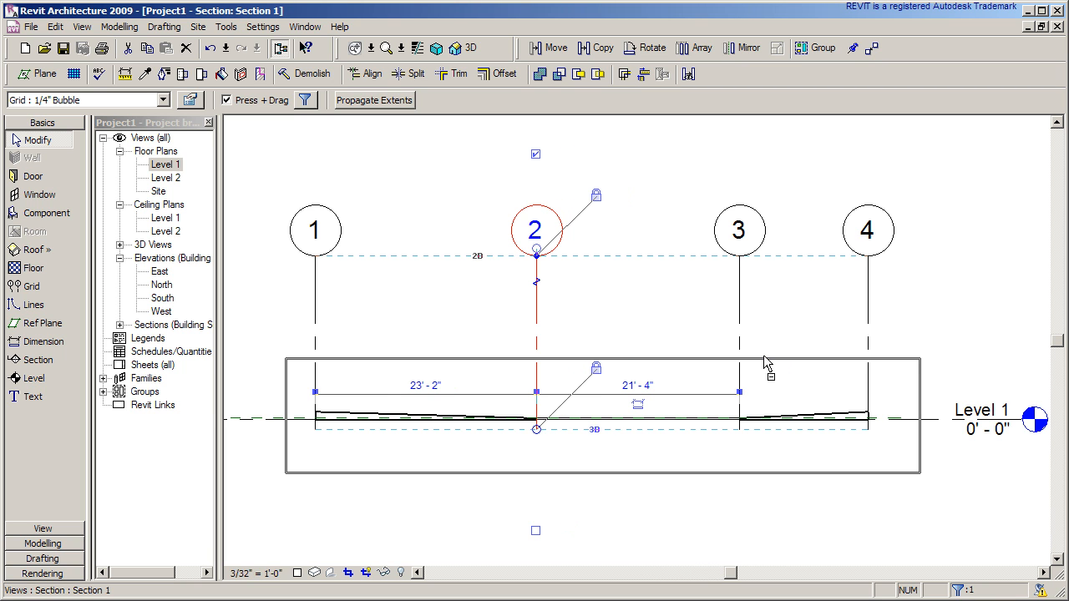
mouse_move(765, 361)
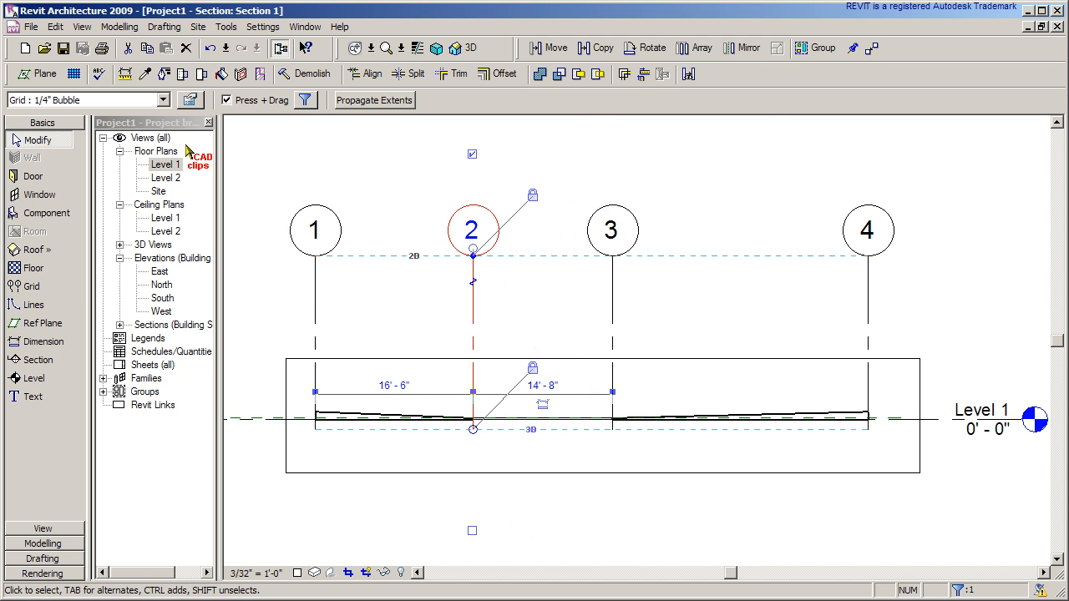
- Return to the Level 1 plan and select grid 7 to reposition it by its temporary dimension
double_click(164, 164)
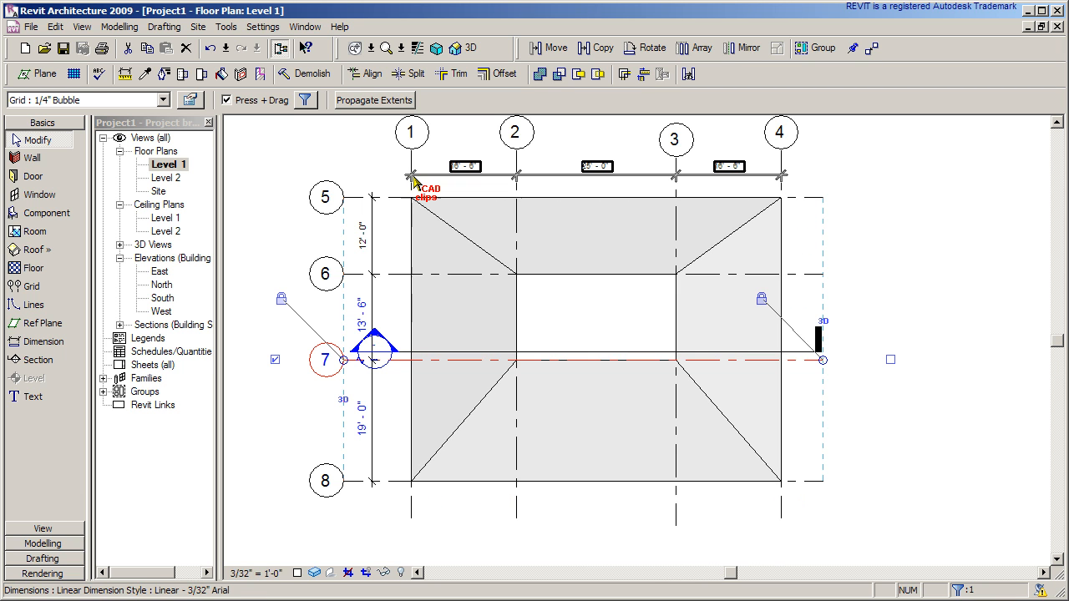
click(596, 334)
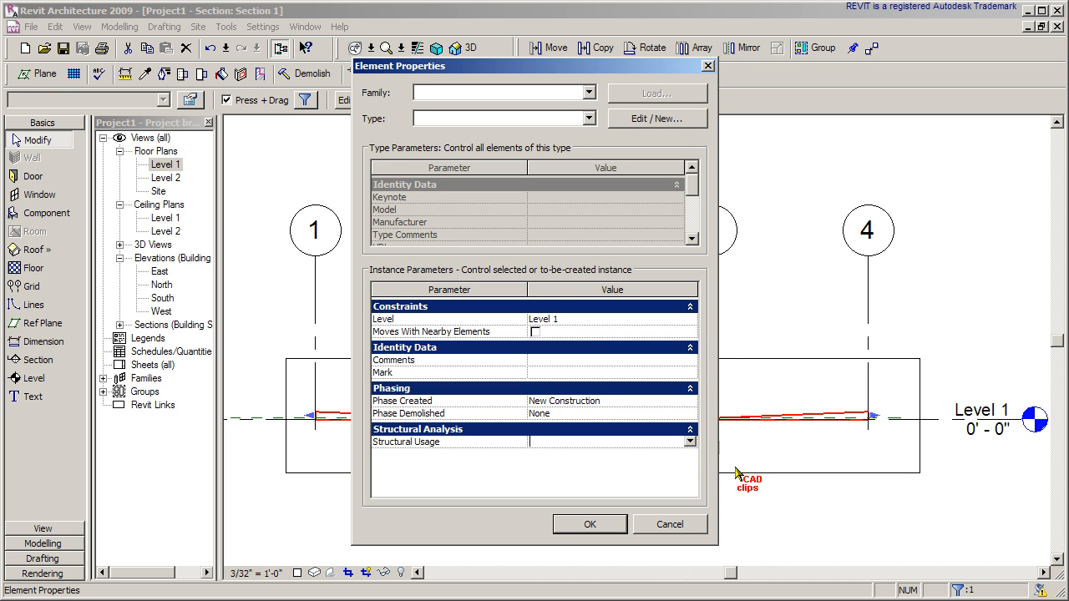
mouse_move(702, 171)
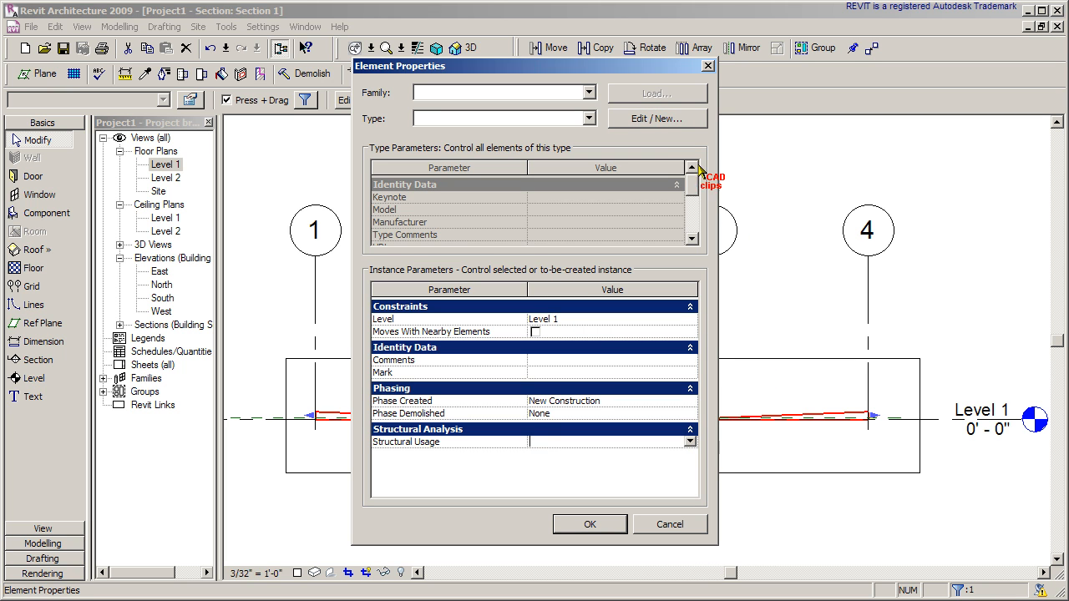
- Assign Concrete - Cast-in-Place Concrete as the extrusion's material in Element Properties
click(656, 117)
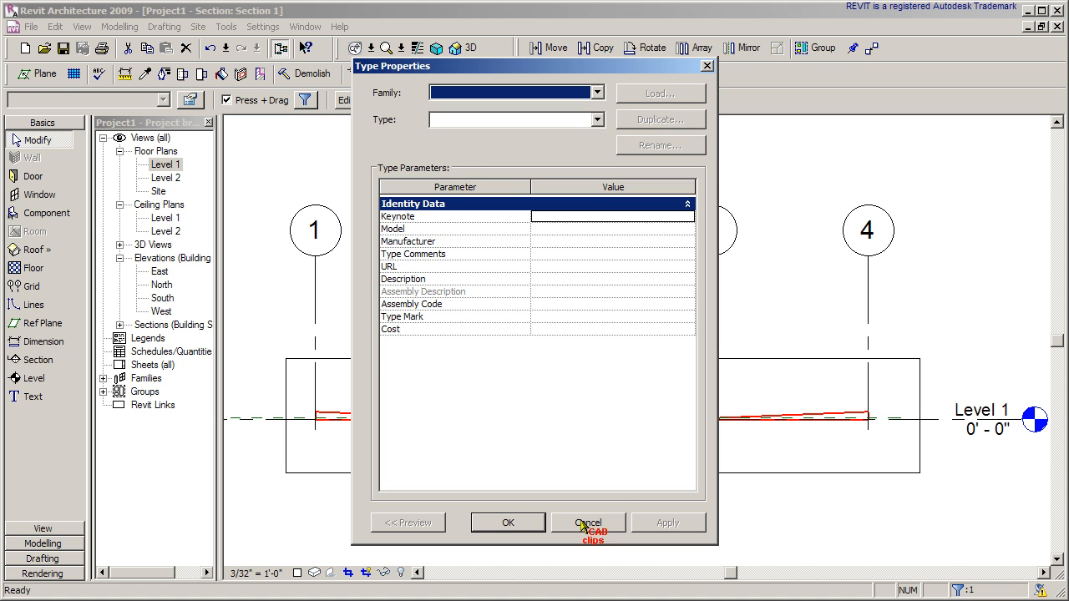
click(588, 522)
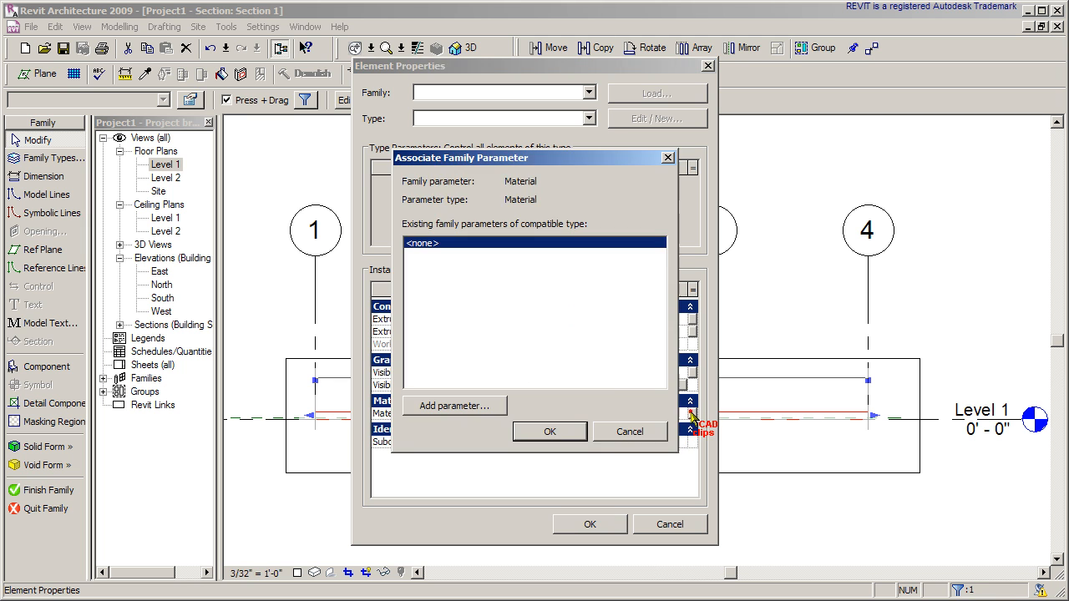
click(630, 431)
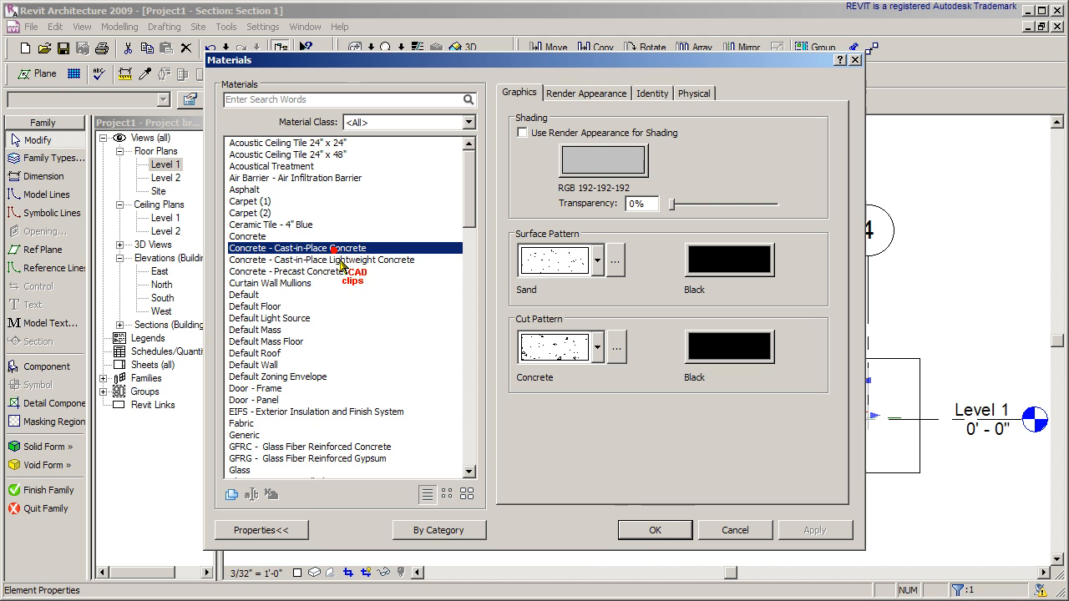
click(655, 530)
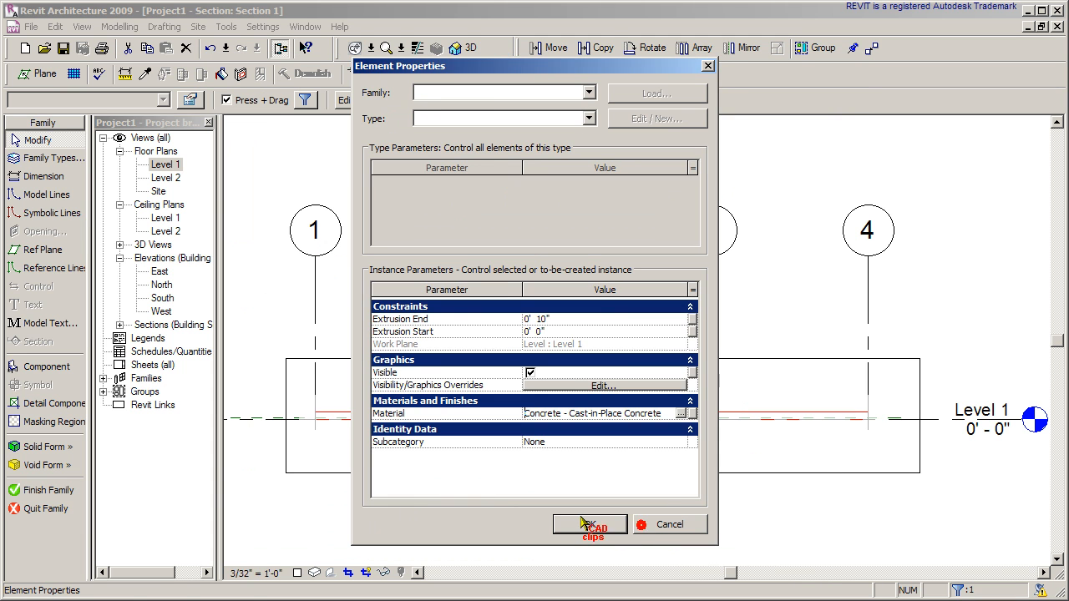
click(590, 525)
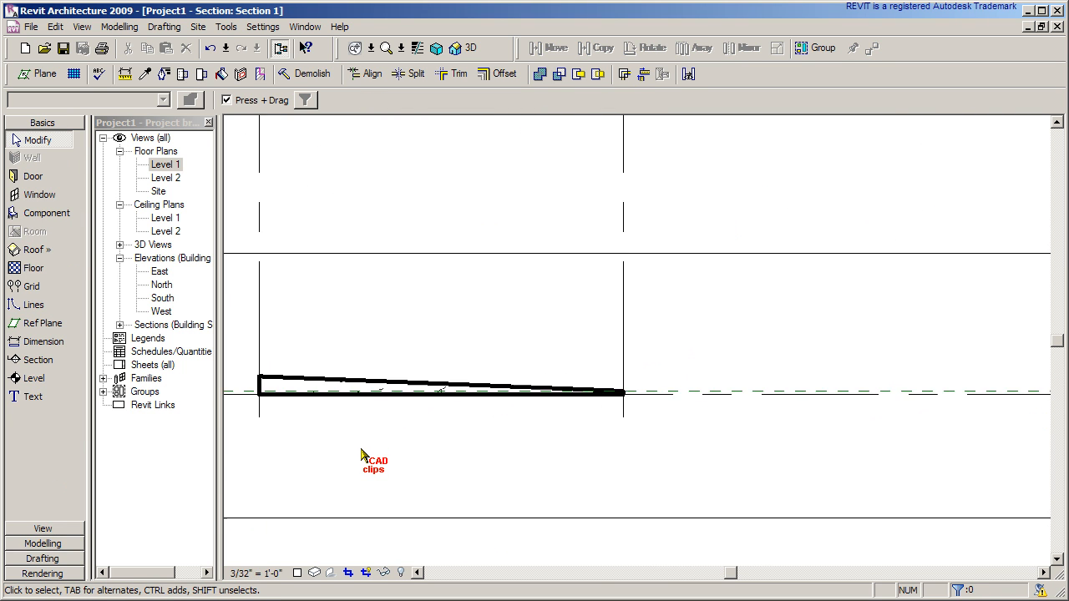
- Show the concrete slab in the 3D view and orbit to see the tapered top and opening
click(464, 47)
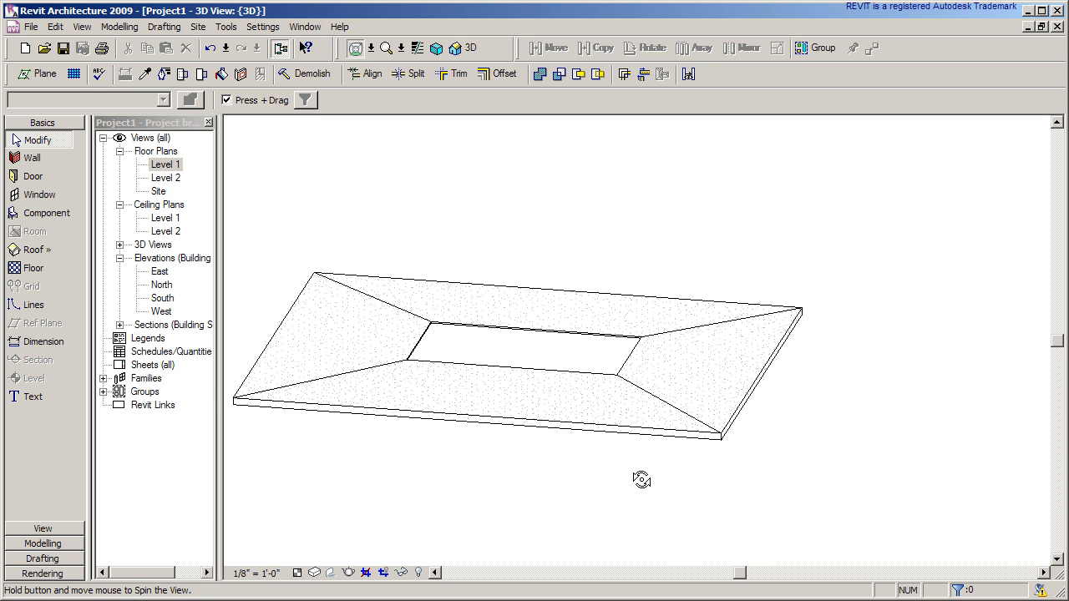
drag(642, 480, 710, 509)
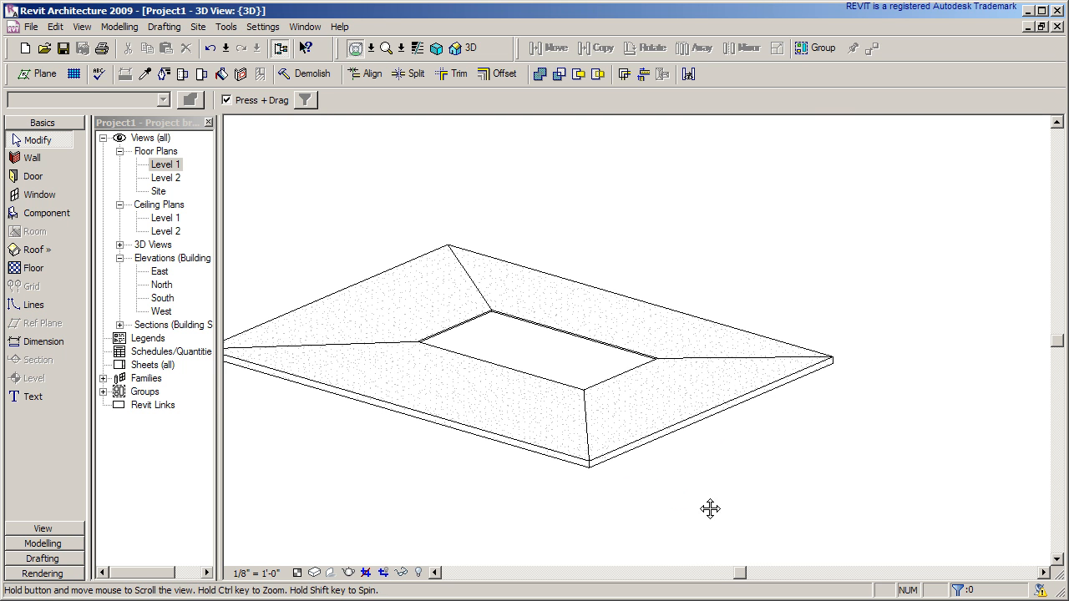